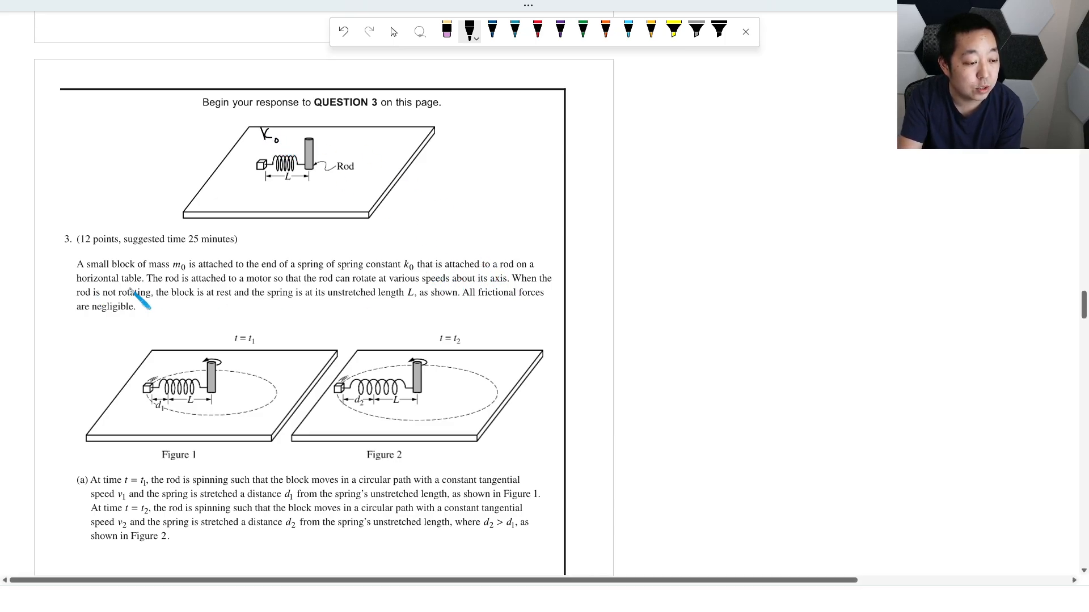
mouse_move(413, 330)
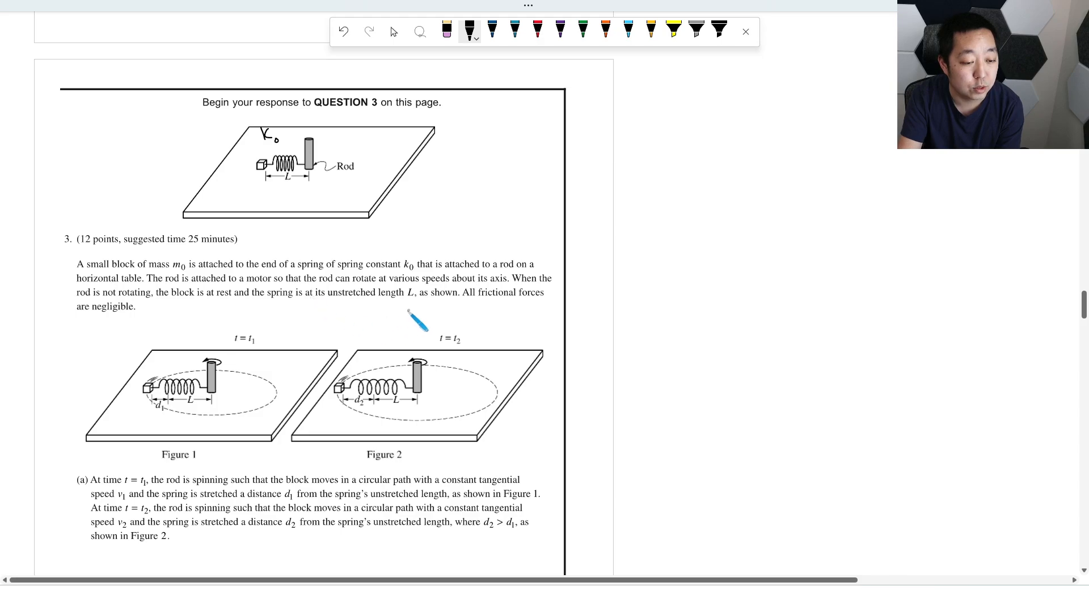
mouse_move(161, 306)
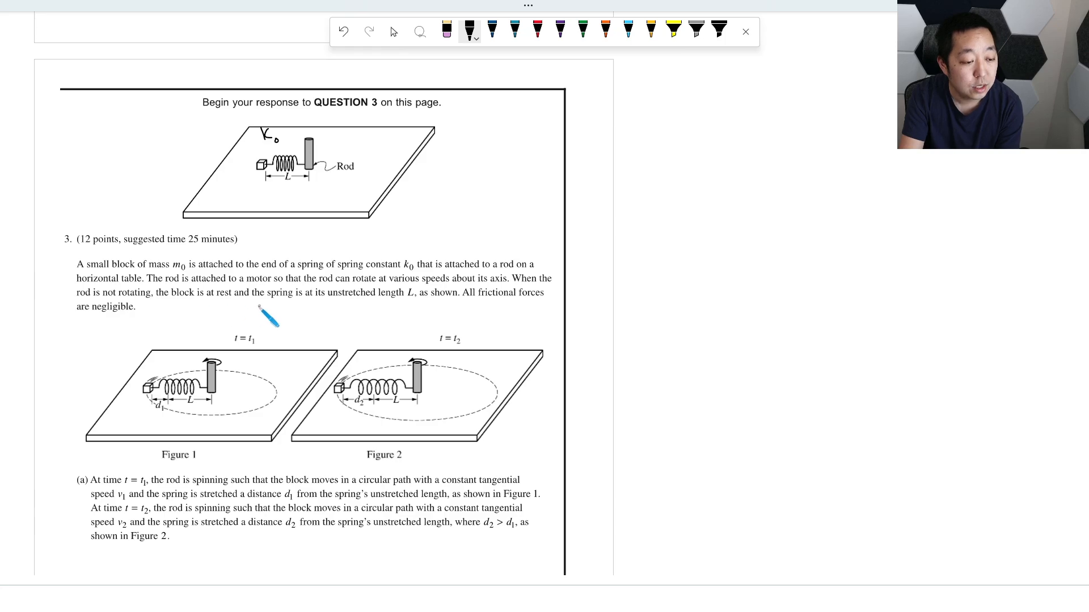
mouse_move(325, 220)
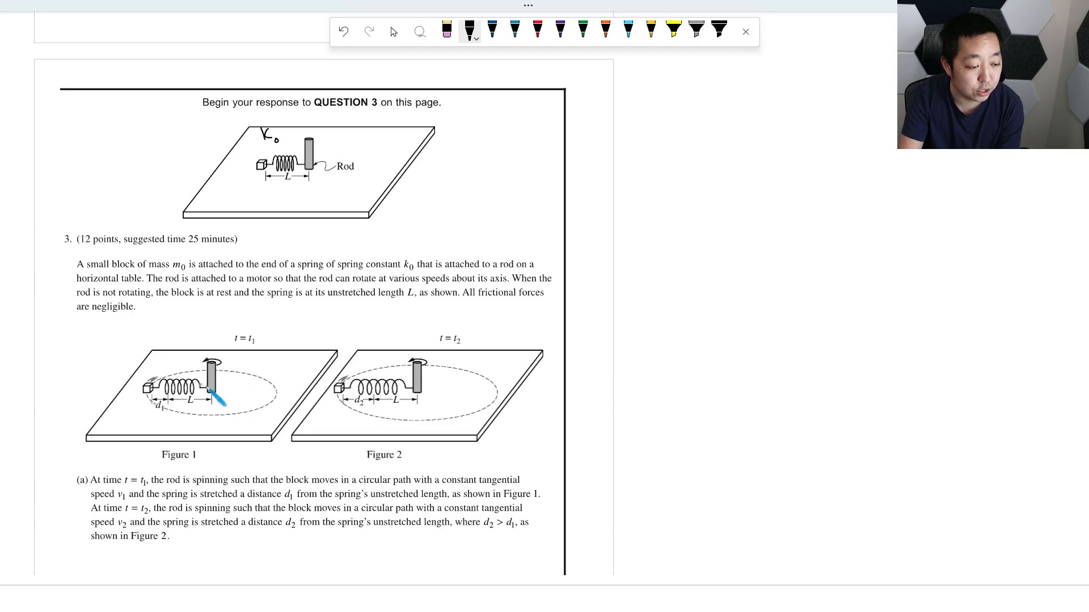
mouse_move(172, 506)
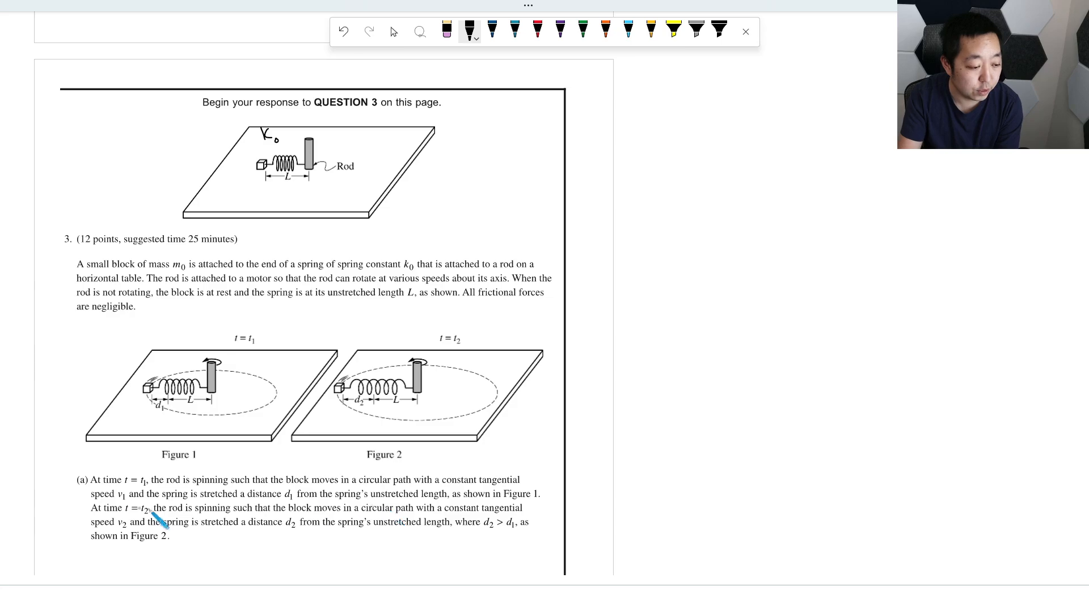
mouse_move(340, 526)
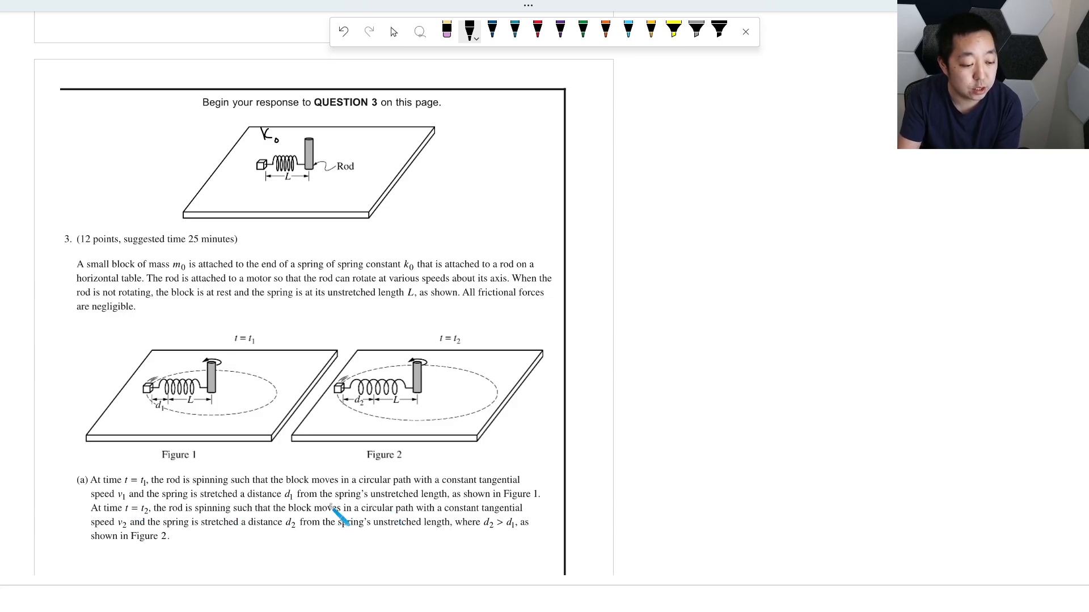
mouse_move(135, 553)
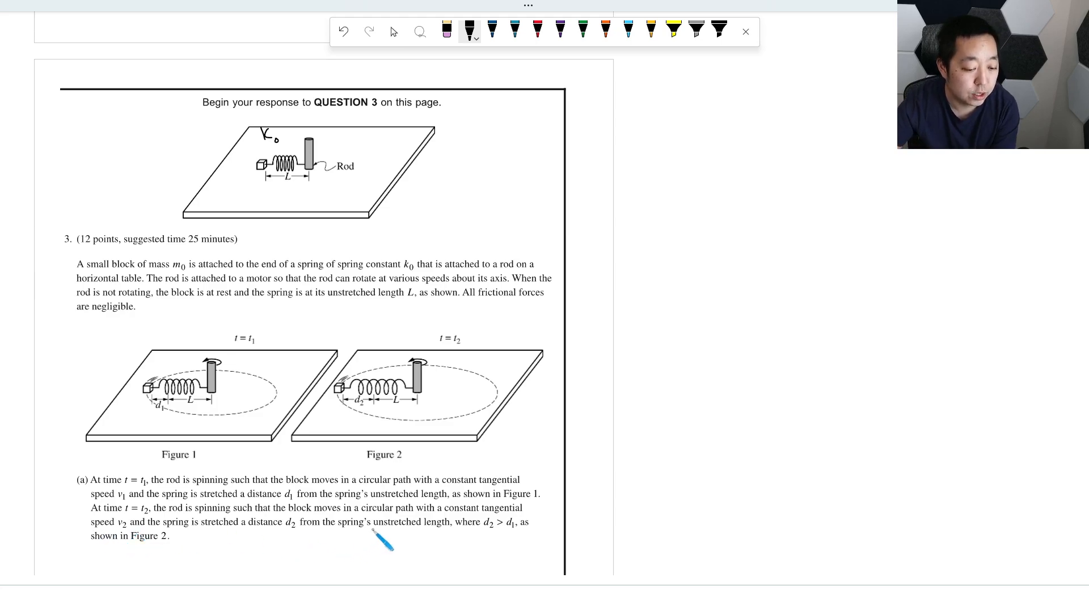
Underline 'by the spring' in part (a)(i), draw a force arrow, and switch the pen to red.
scroll("down", 3)
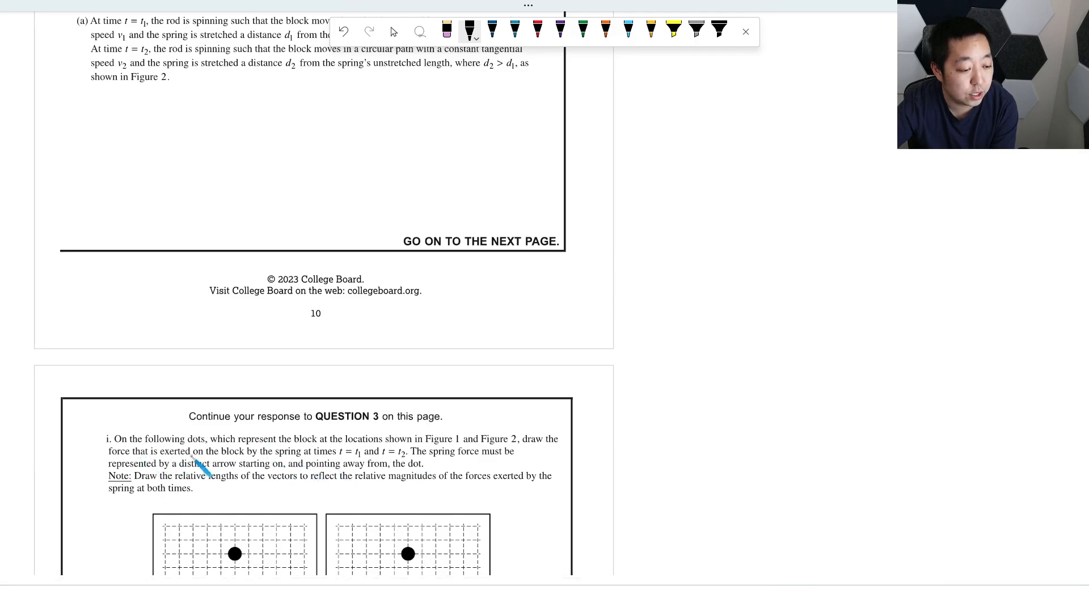
mouse_move(419, 465)
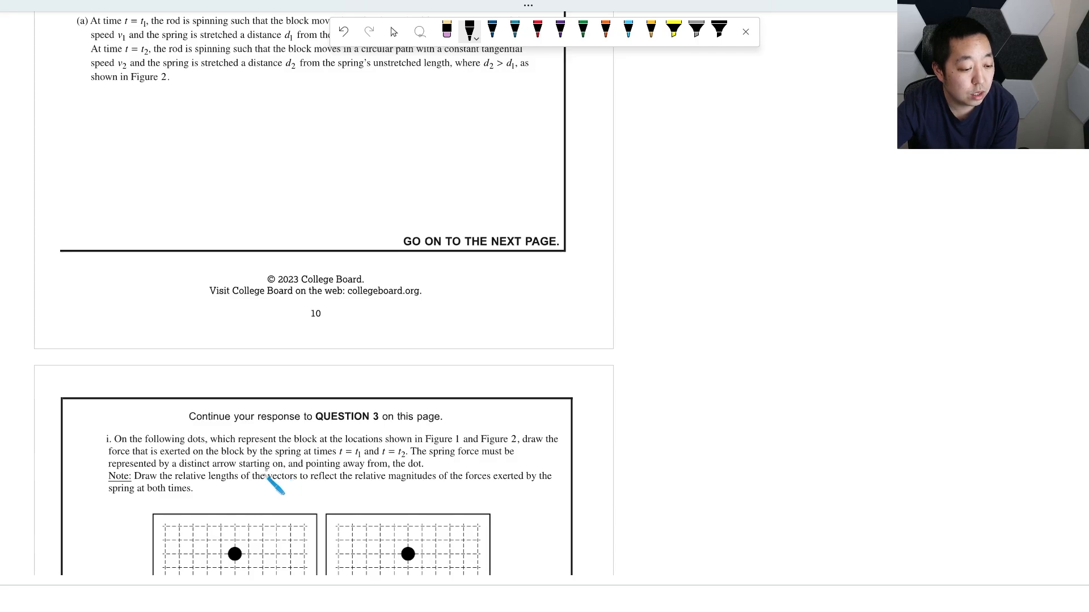
left_click_drag(247, 457, 304, 457)
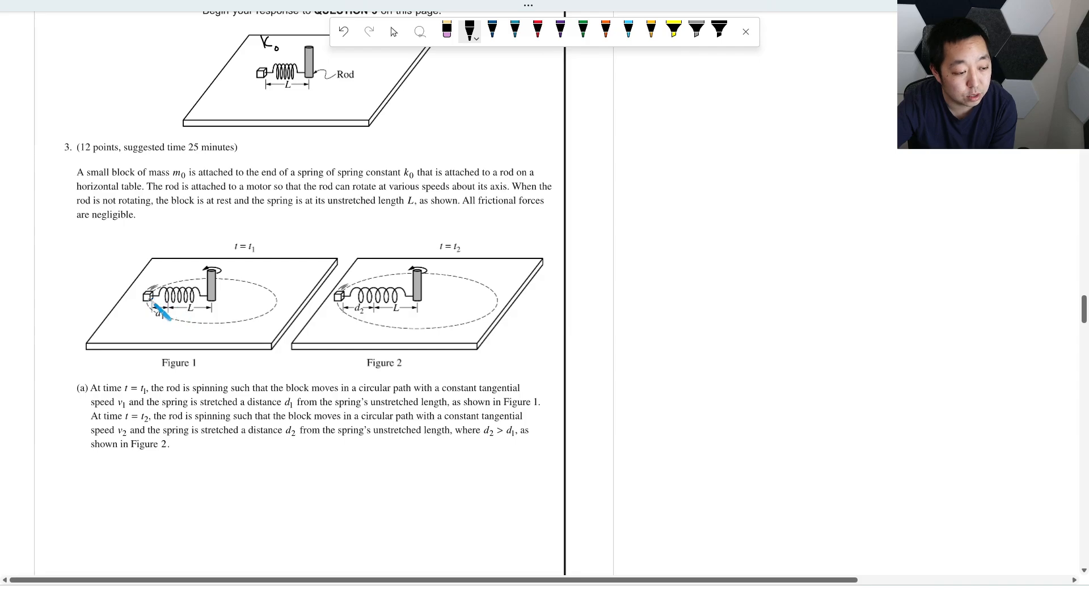
left_click_drag(156, 311, 215, 326)
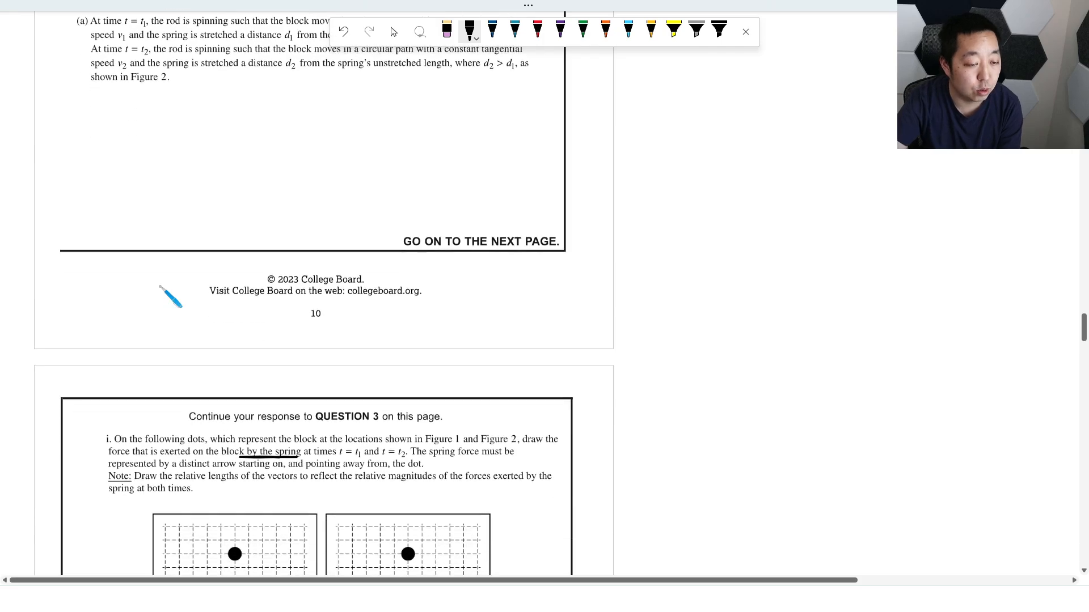
left_click(539, 29)
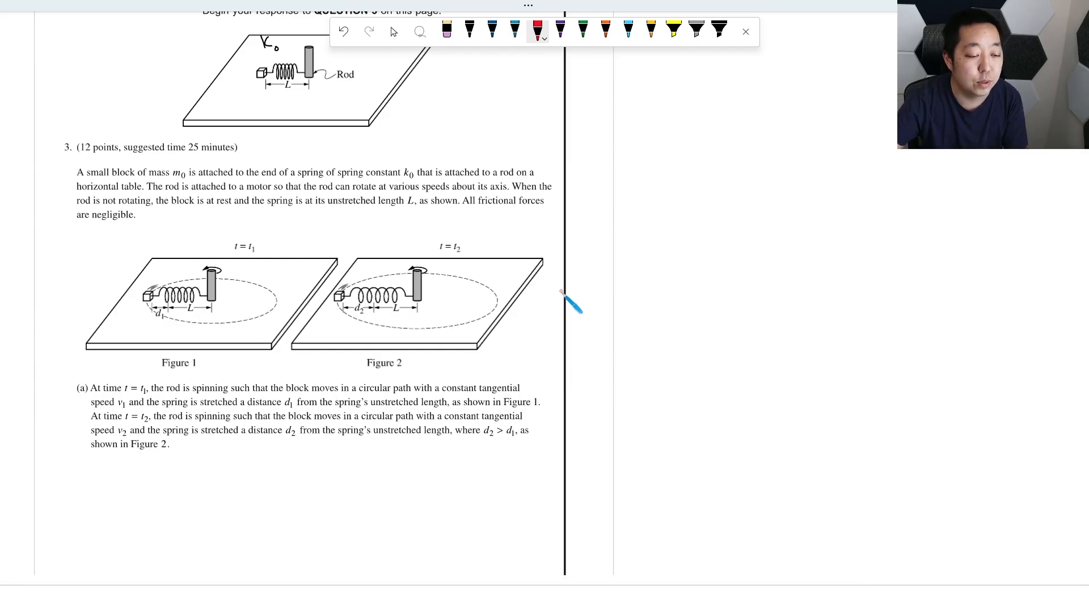
mouse_move(344, 408)
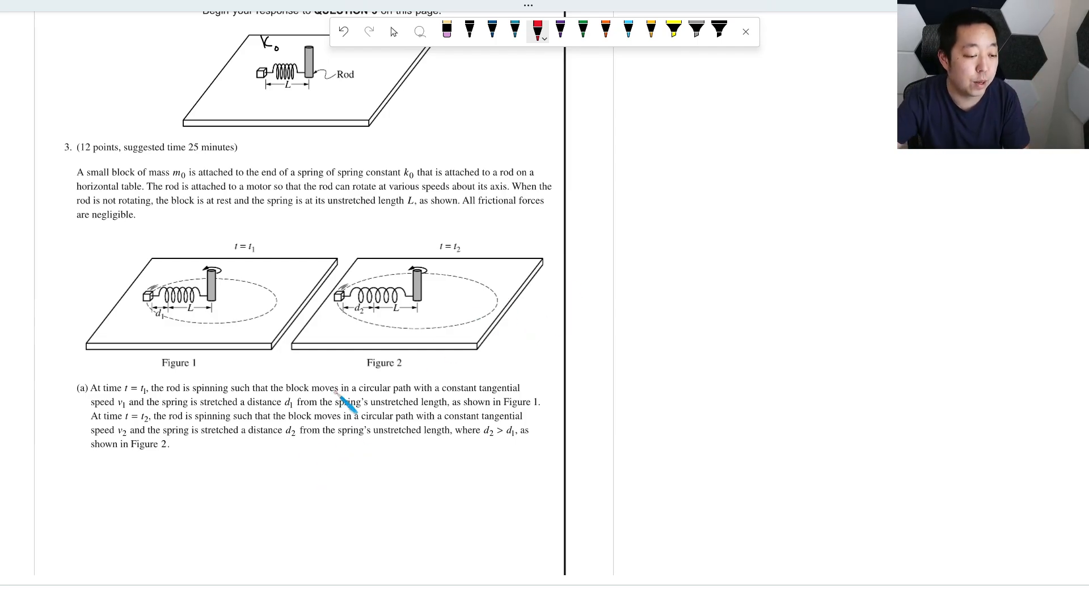
scroll("down", 3)
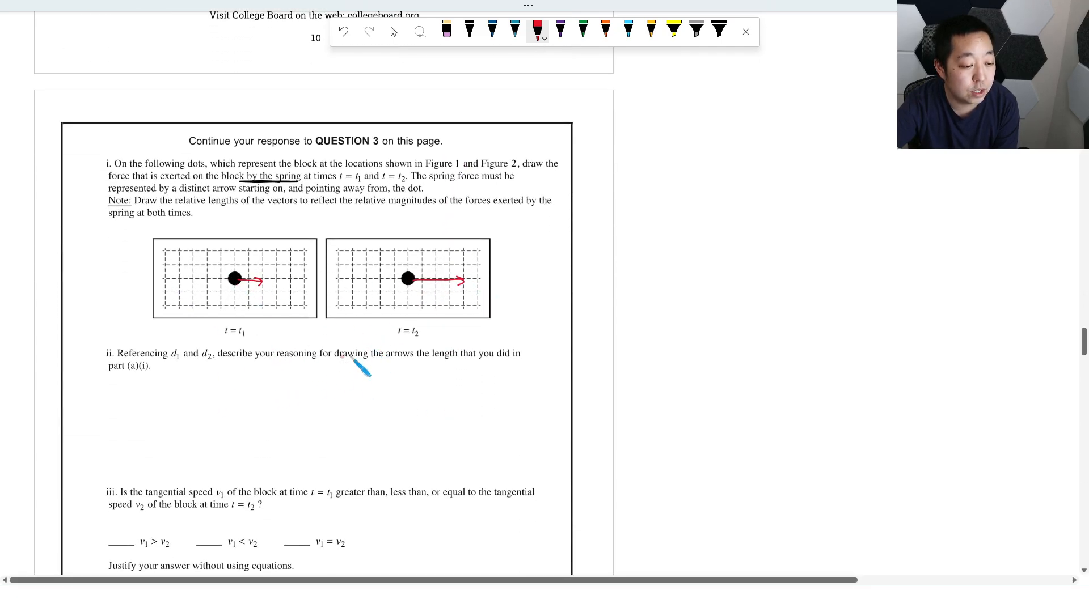
In black ink, write Fsp = kx, Fsp = kd2 > kd1, so the spring force is greater at t2.
left_click(468, 27)
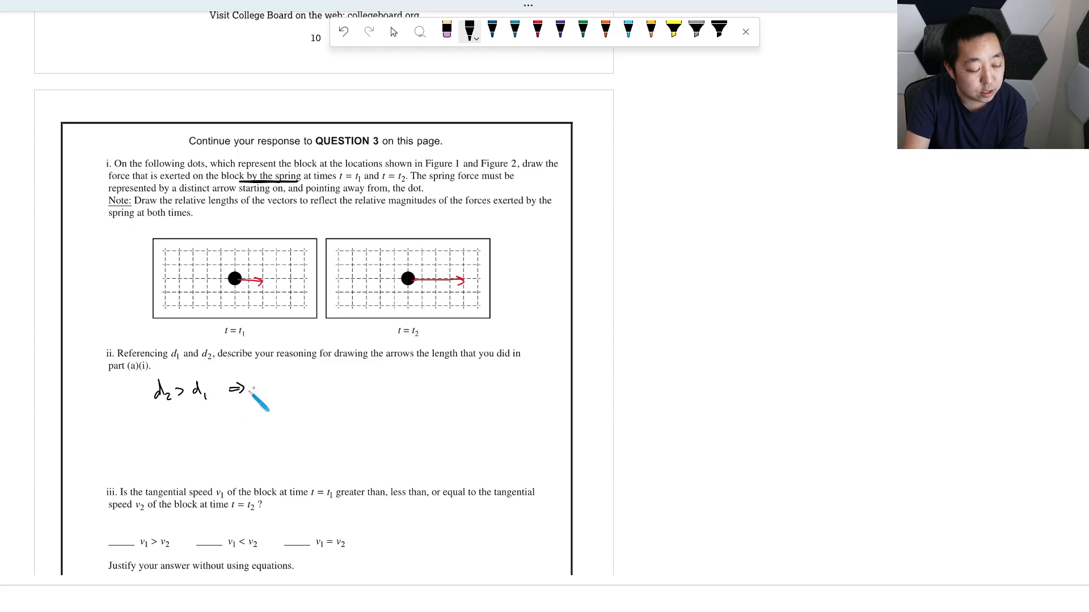
type("Fsp = 1")
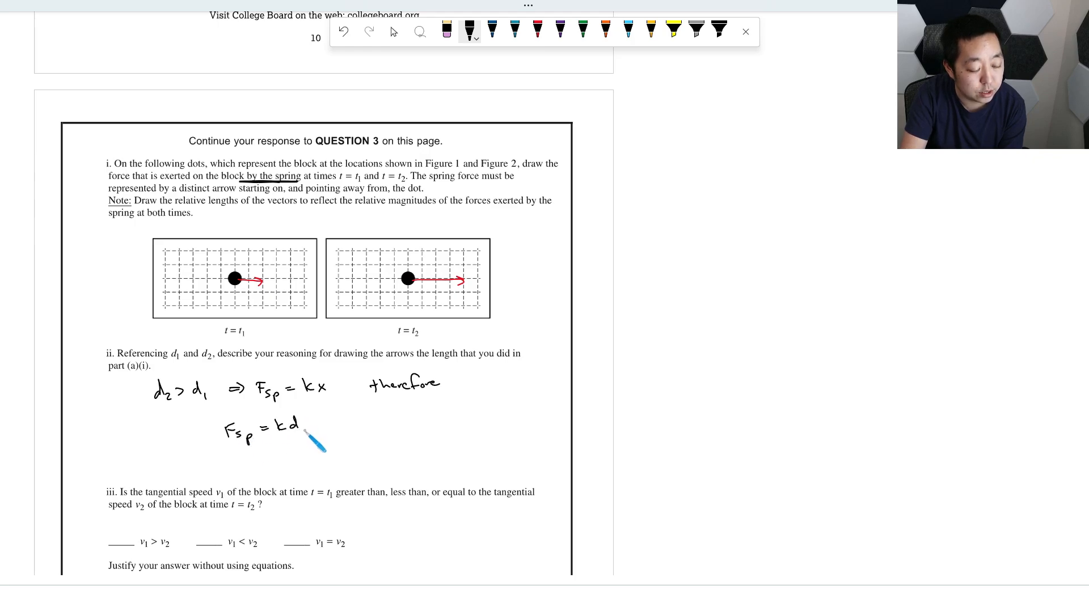
left_click_drag(305, 431, 364, 423)
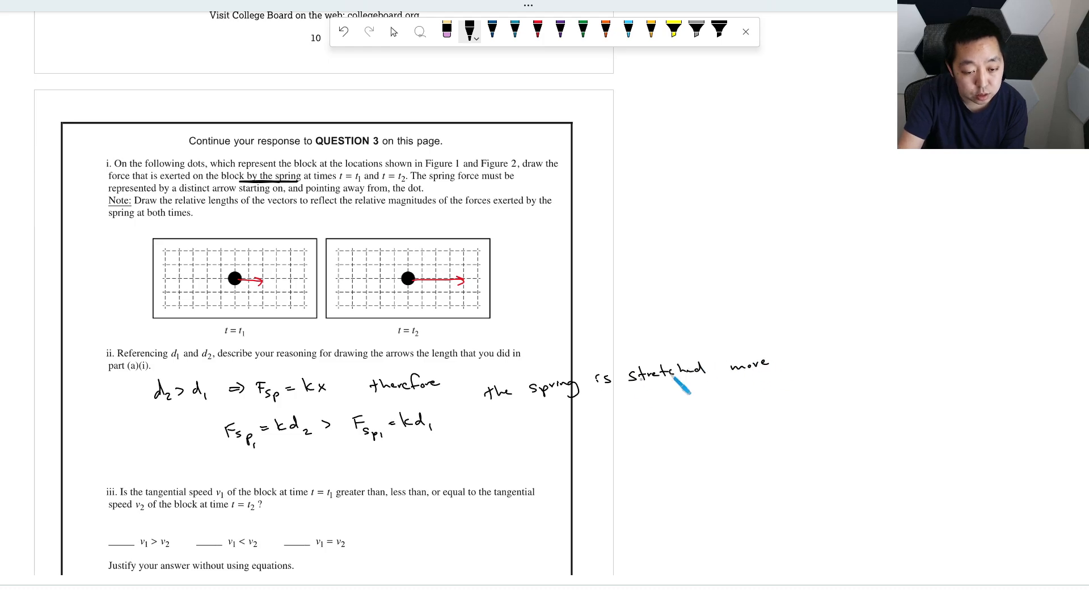
type("in")
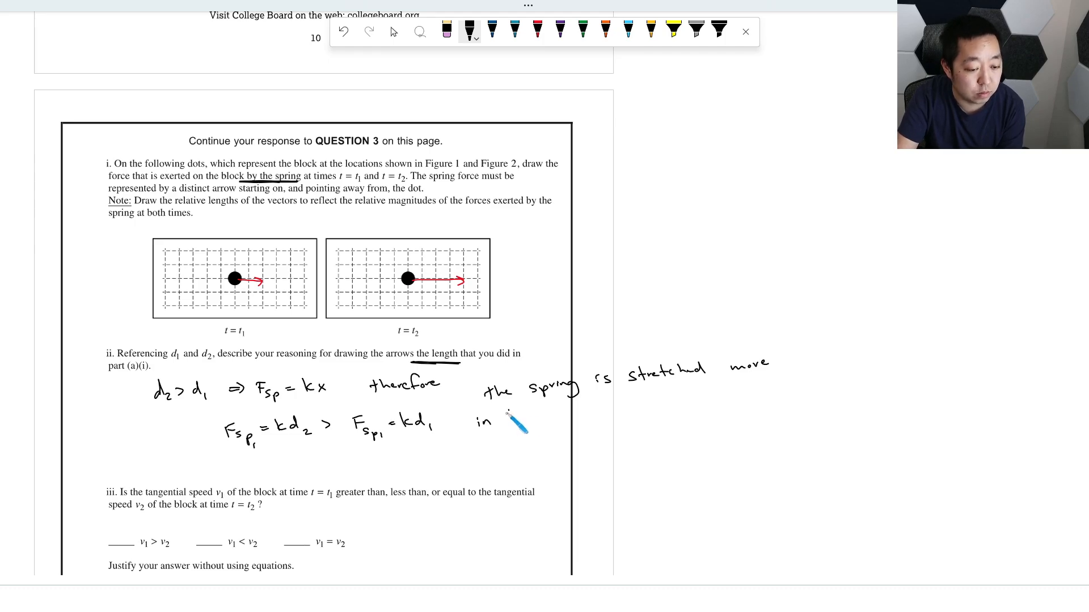
left_click_drag(510, 423, 490, 445)
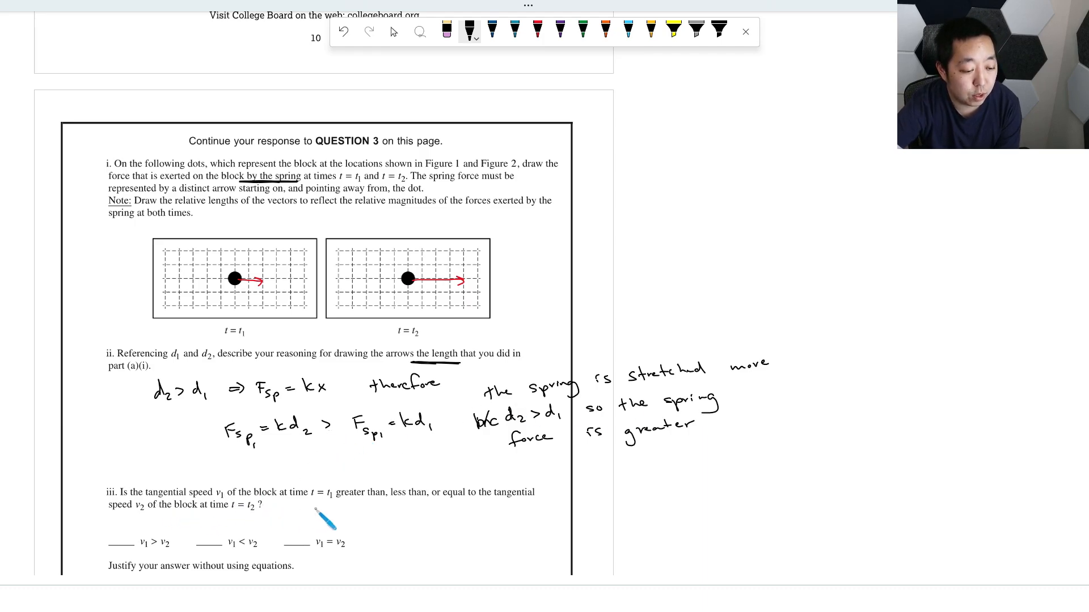
mouse_move(472, 526)
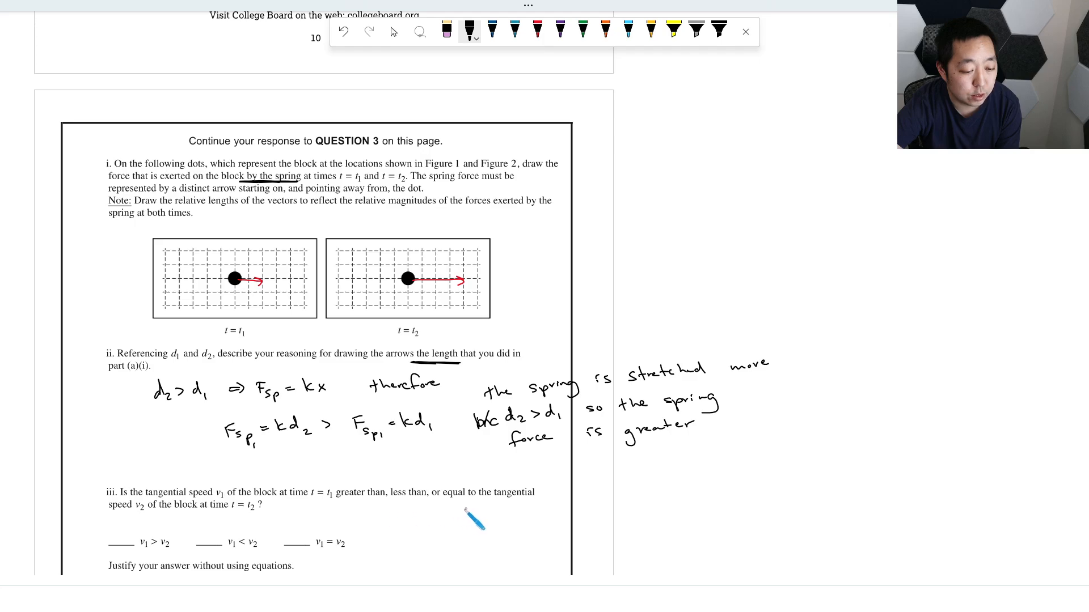
scroll("down", 3)
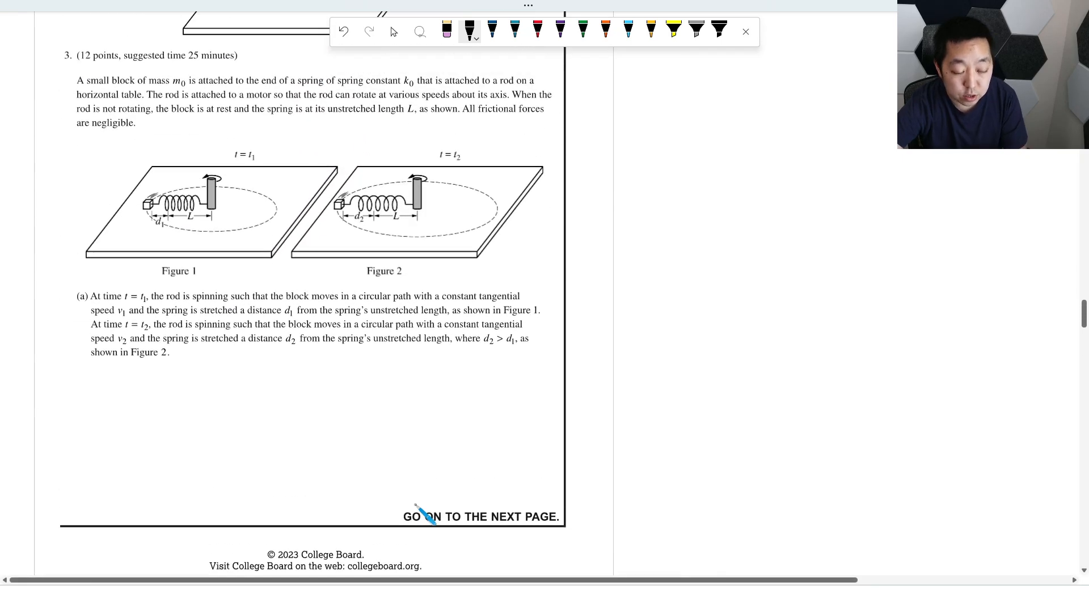
scroll("down", 3)
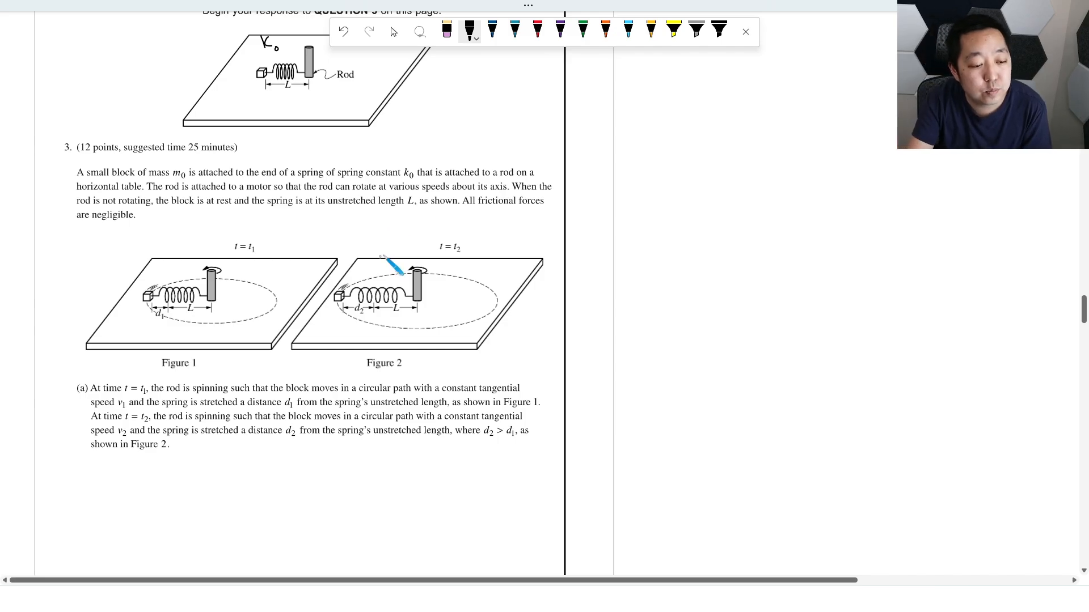
left_click_drag(392, 268, 353, 317)
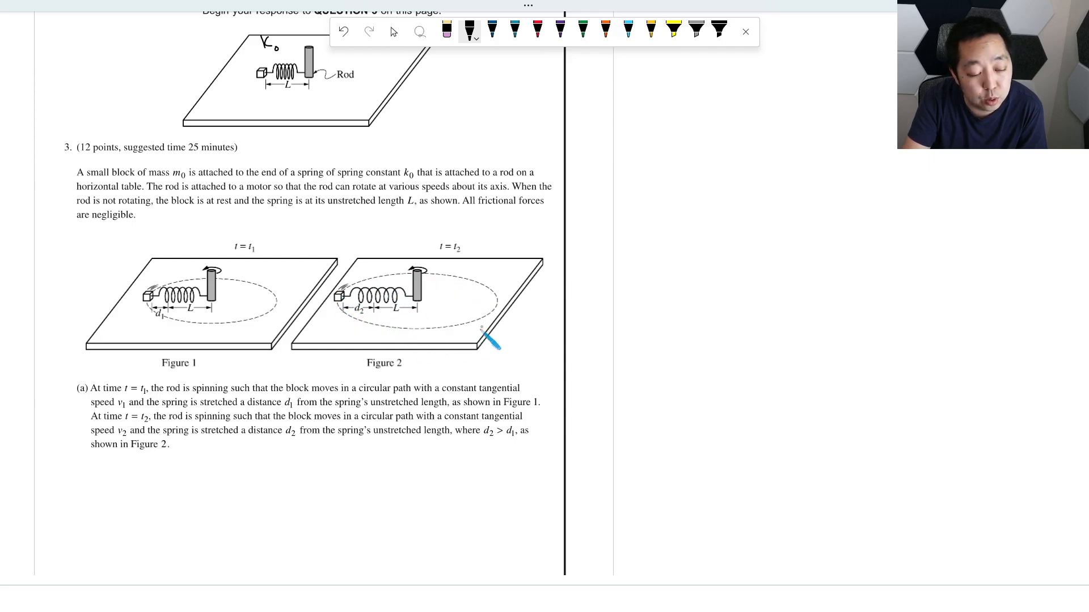
mouse_move(475, 331)
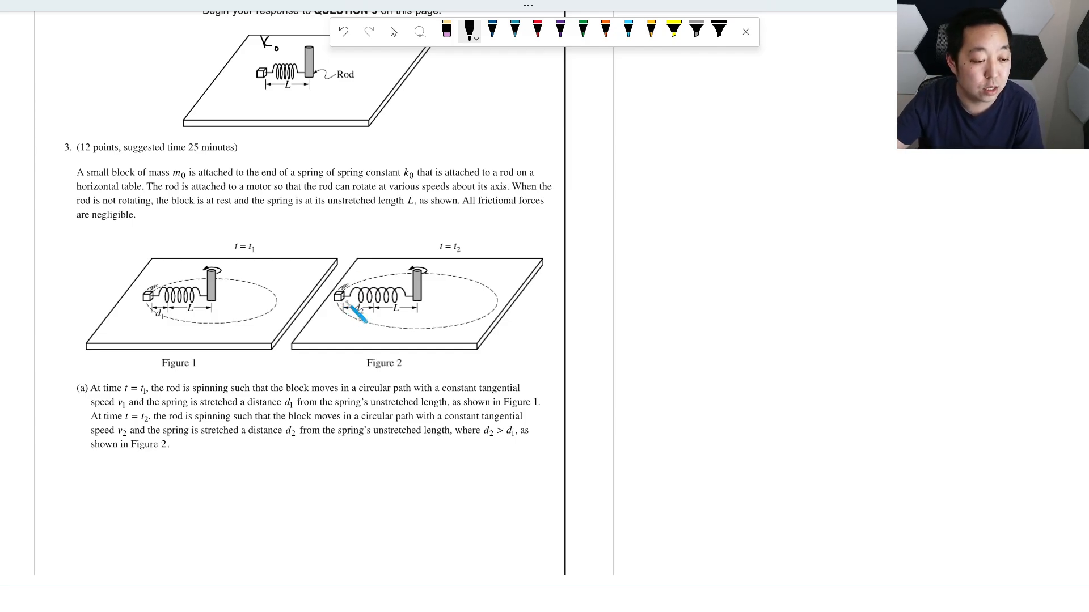
scroll("down", 3)
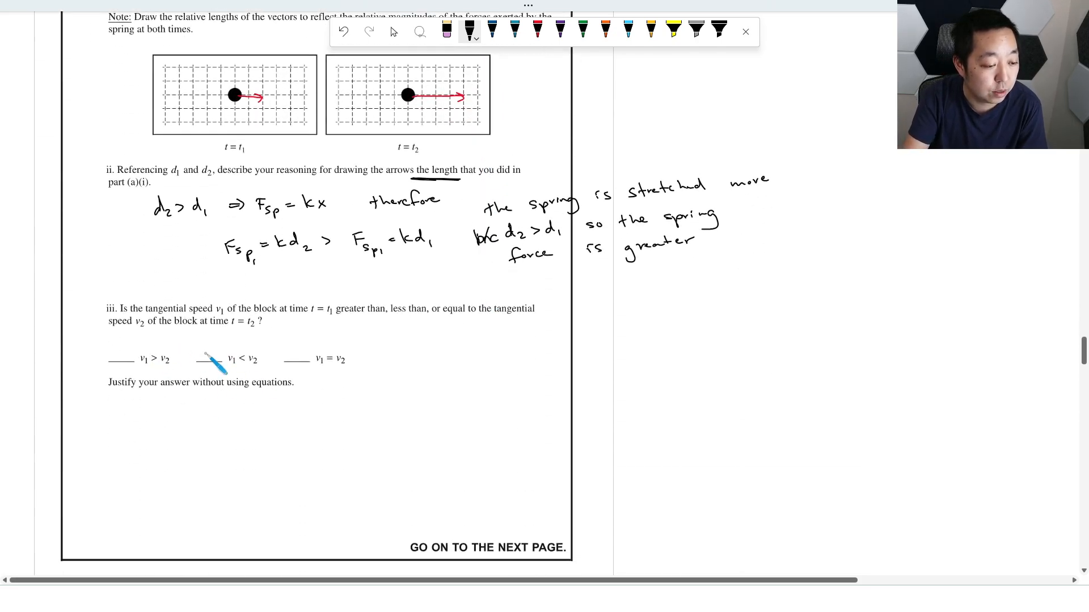
Check v1 < v2 and write that larger spring force gives greater centripetal acceleration, so velocity is greater.
left_click_drag(202, 354, 219, 340)
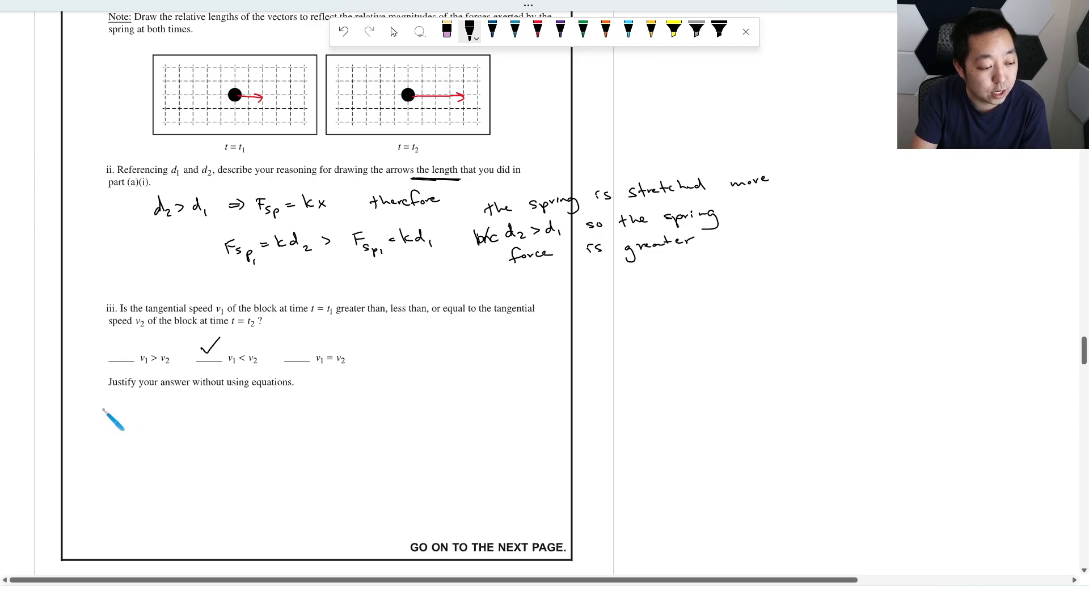
type("larger")
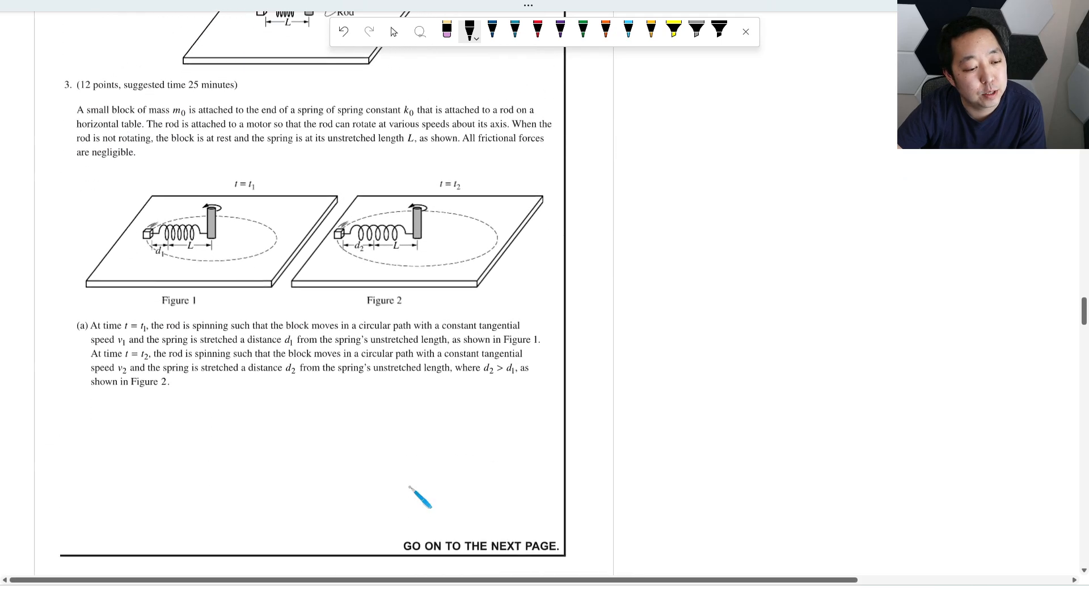
scroll("down", 3)
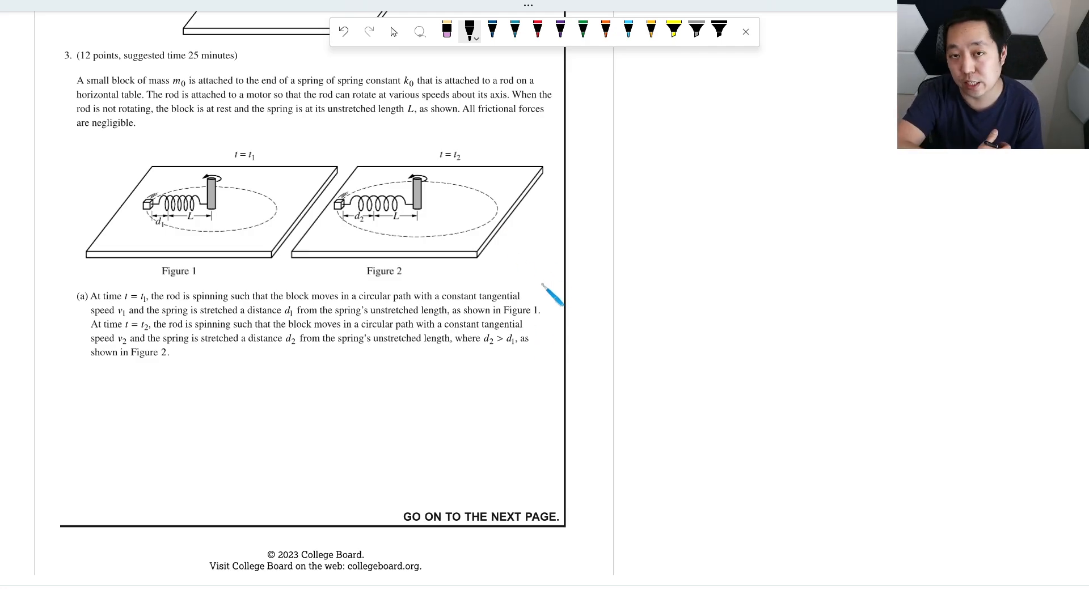
scroll("down", 3)
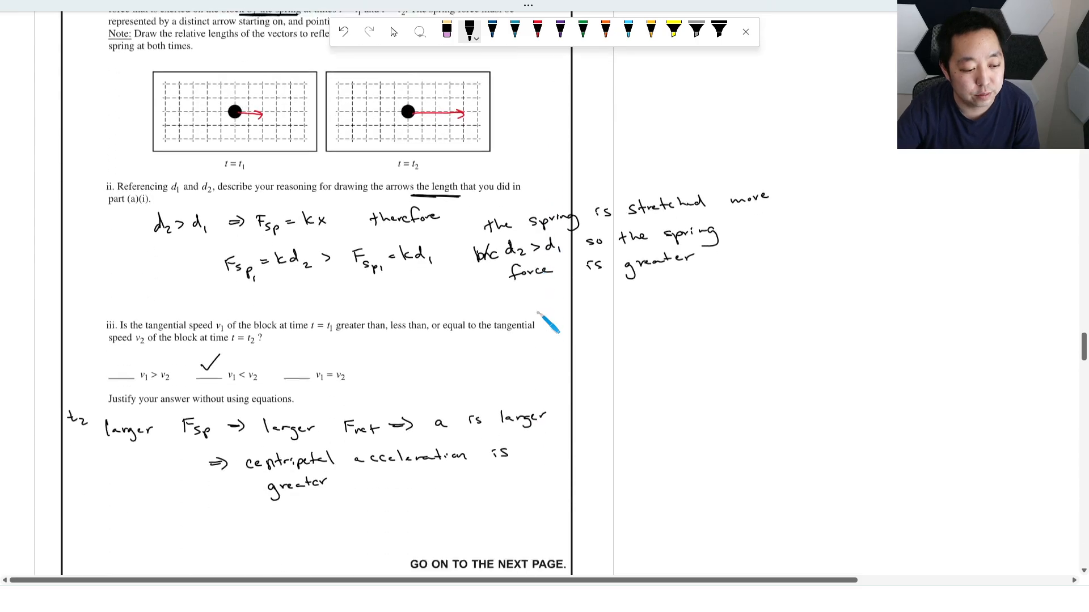
scroll("down", 3)
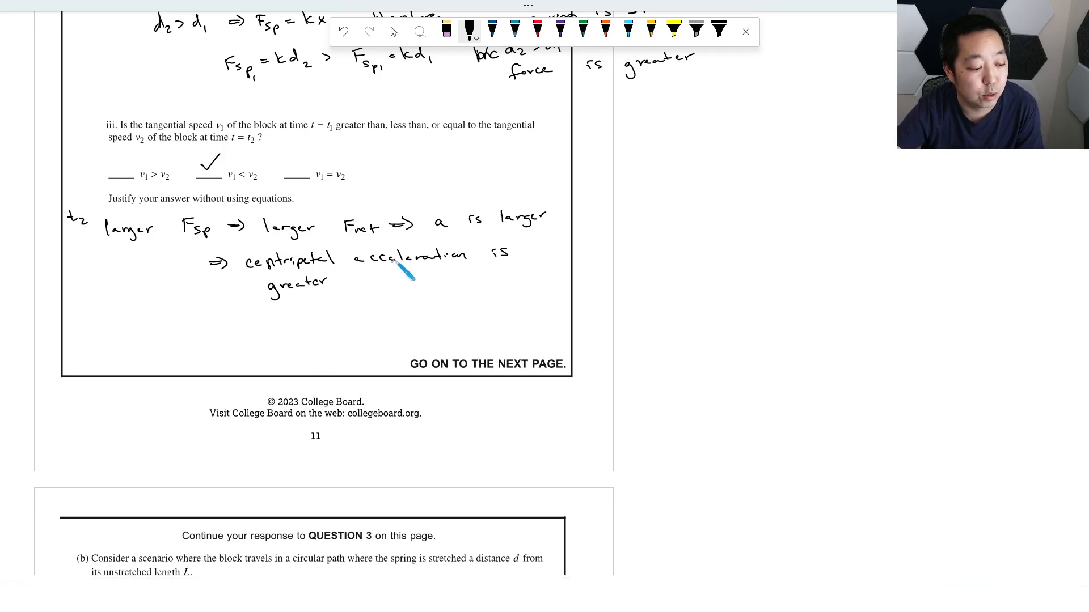
scroll("down", 3)
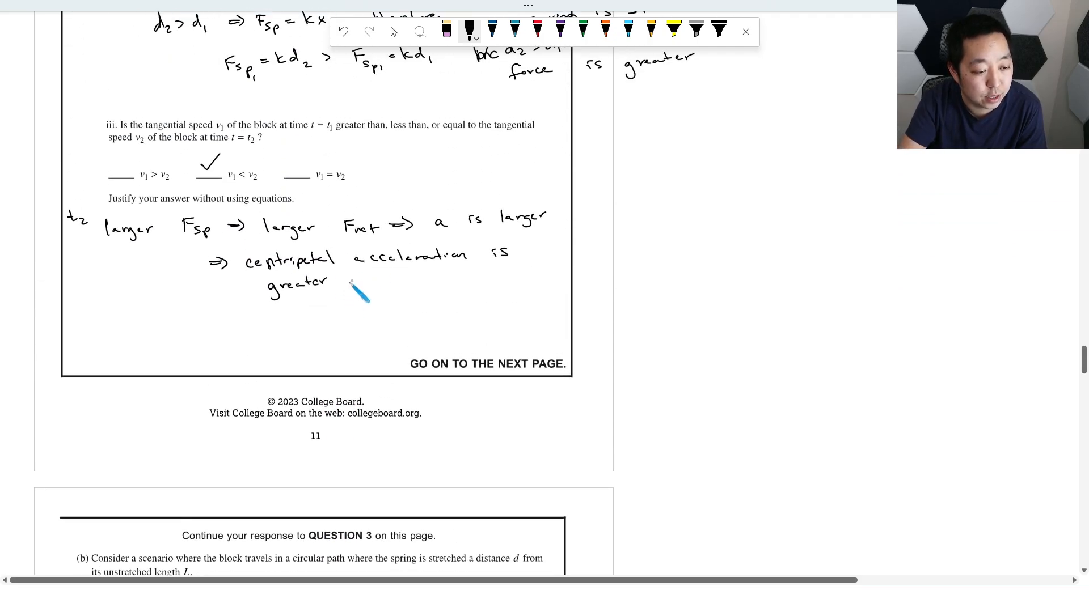
left_click_drag(354, 287, 445, 298)
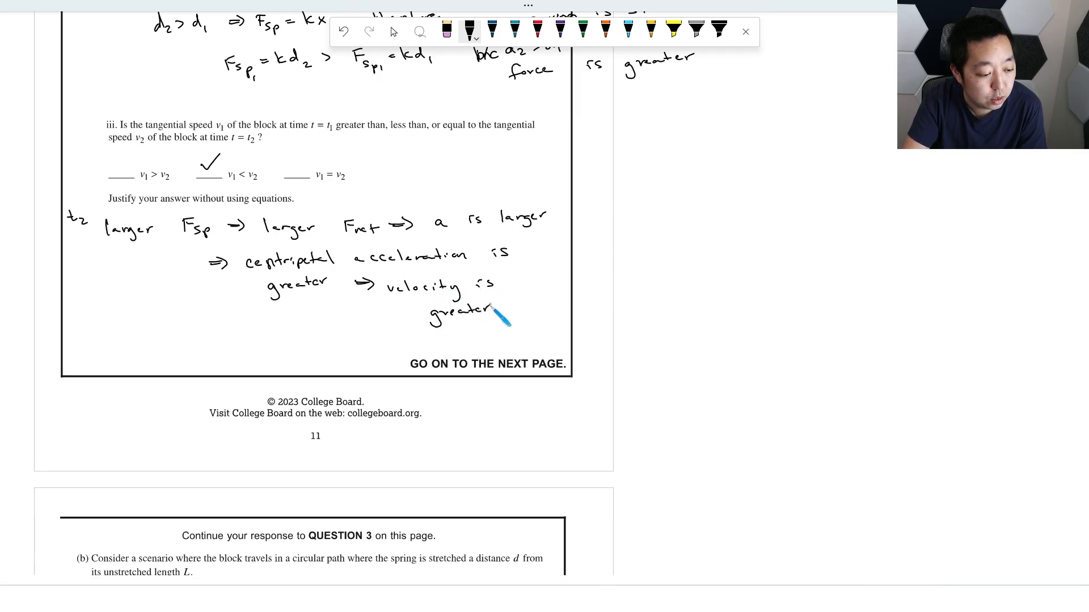
Write Fnet = ma, k0d = mv²/r = m0v²/(d+L) in the margin beside part (b).
scroll("down", 3)
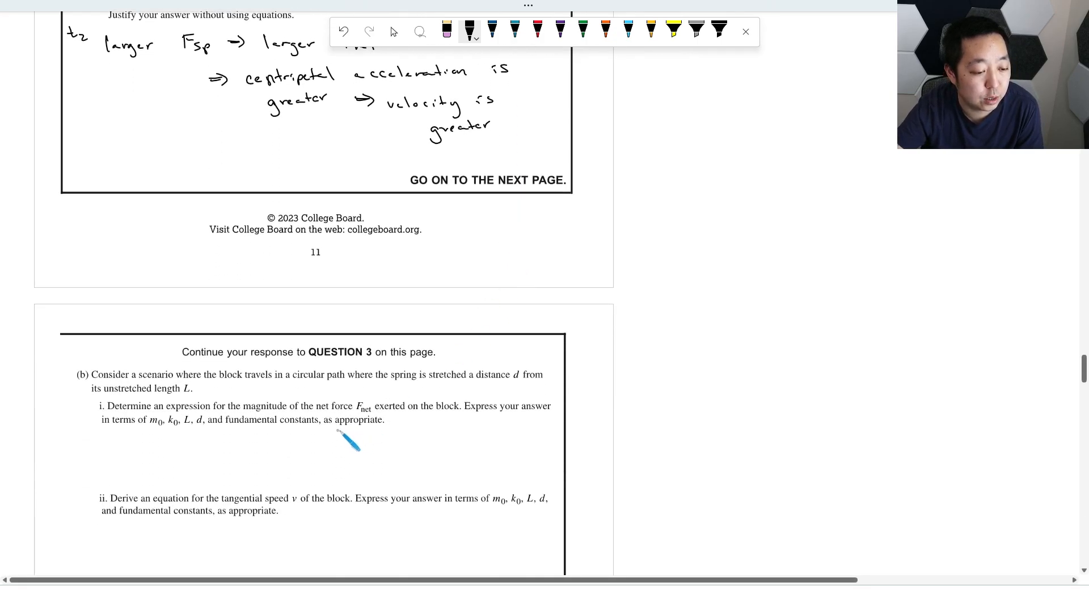
mouse_move(157, 405)
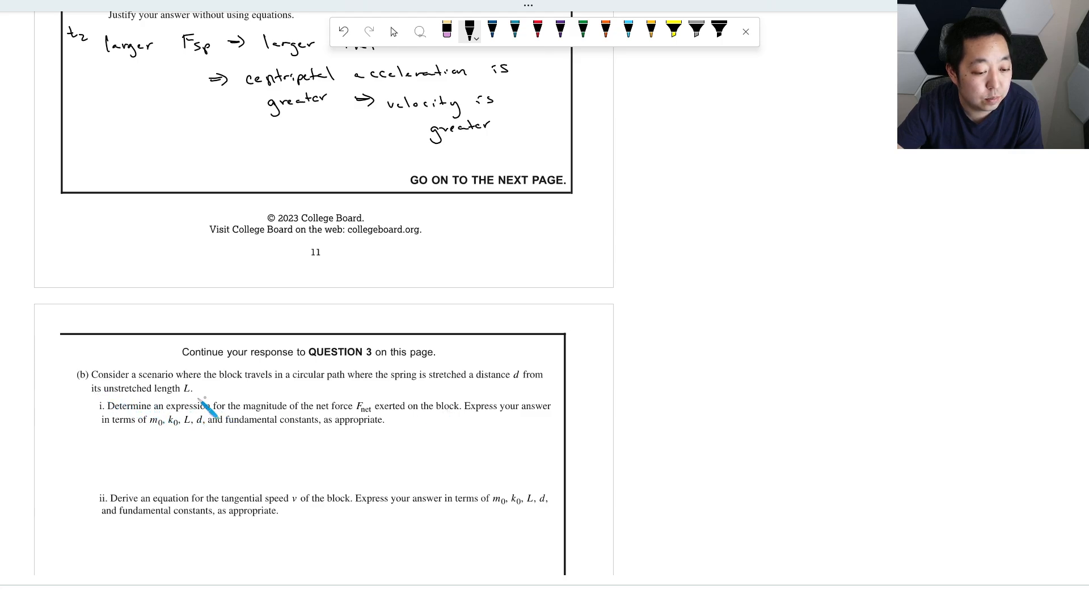
mouse_move(361, 456)
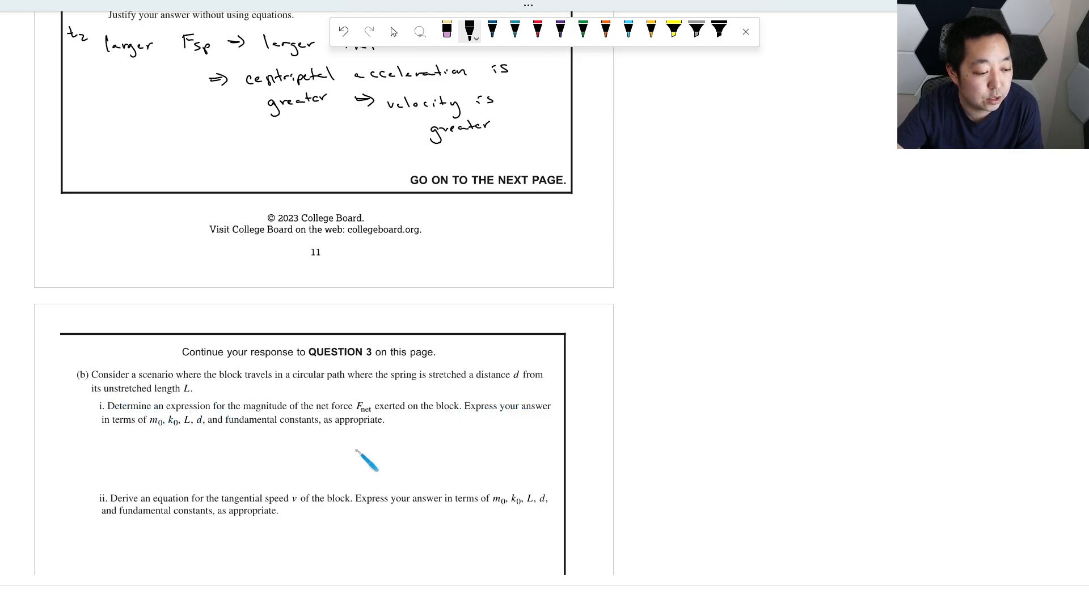
mouse_move(590, 354)
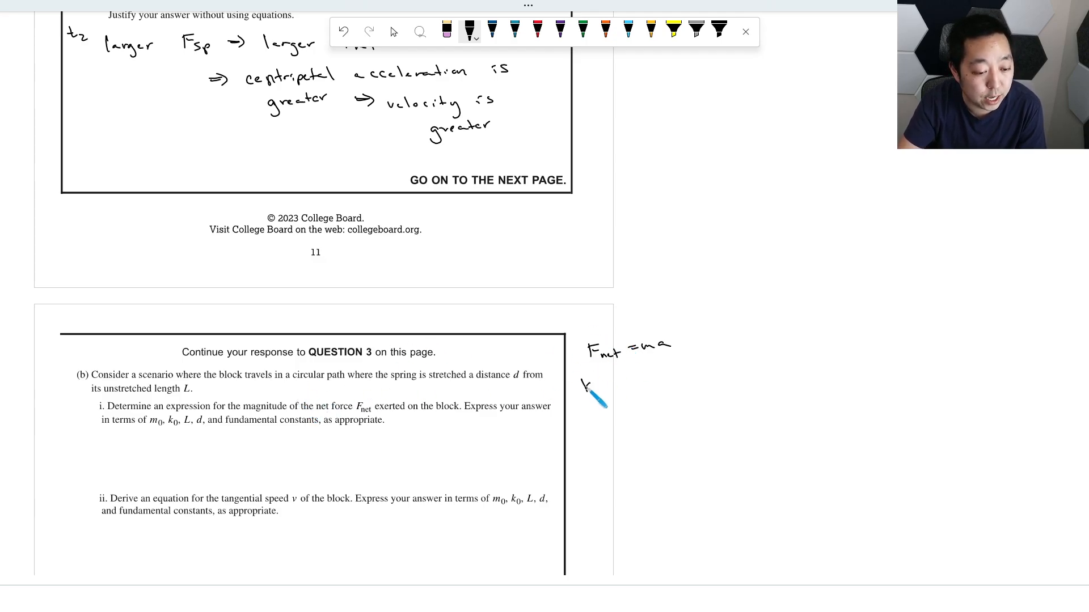
left_click_drag(590, 396, 615, 389)
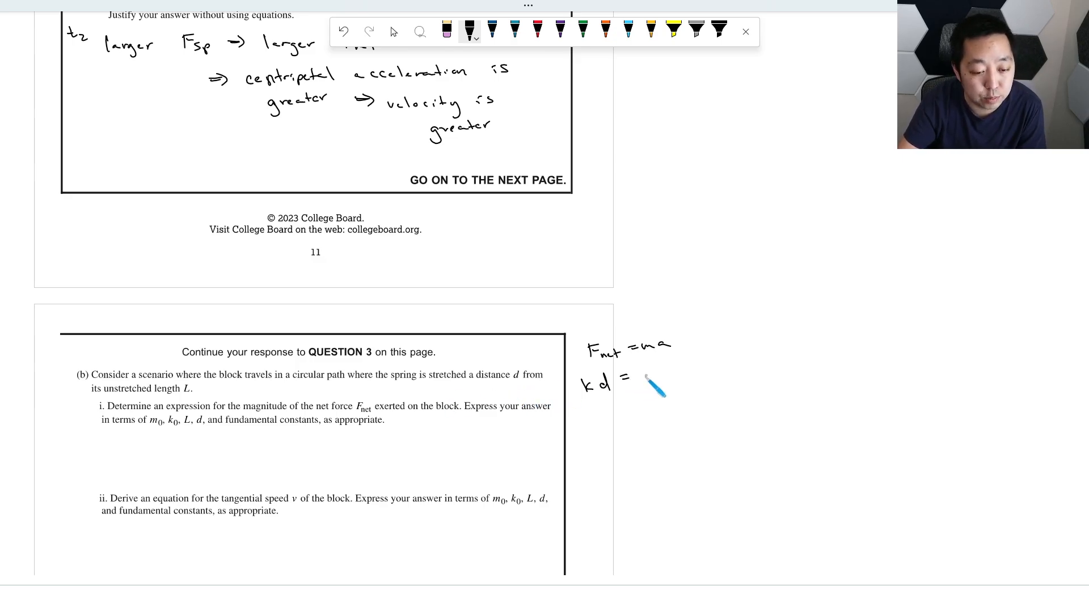
left_click_drag(645, 381, 667, 381)
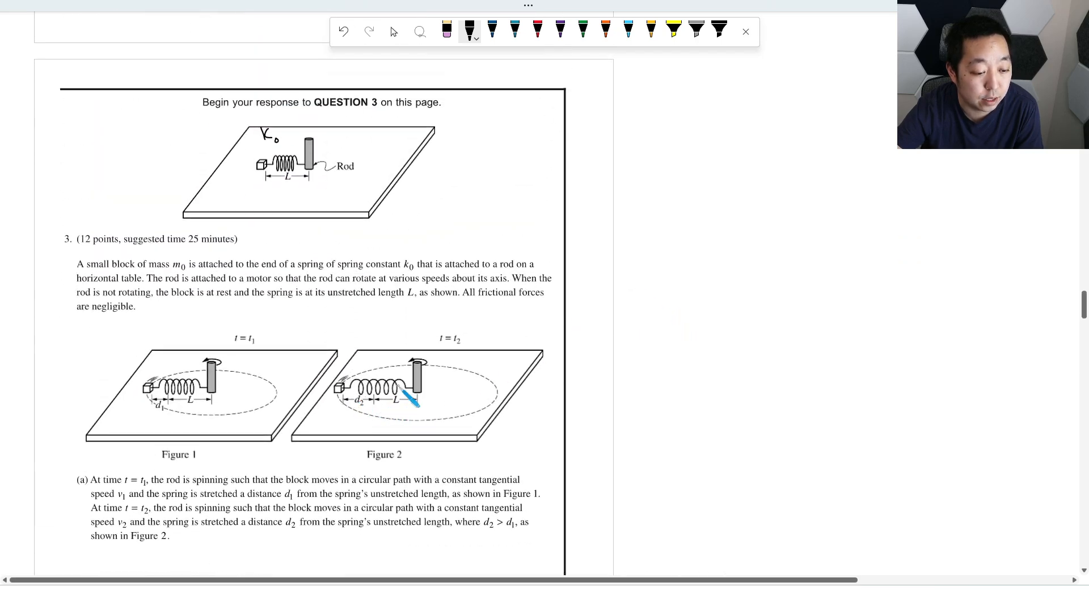
scroll("down", 3)
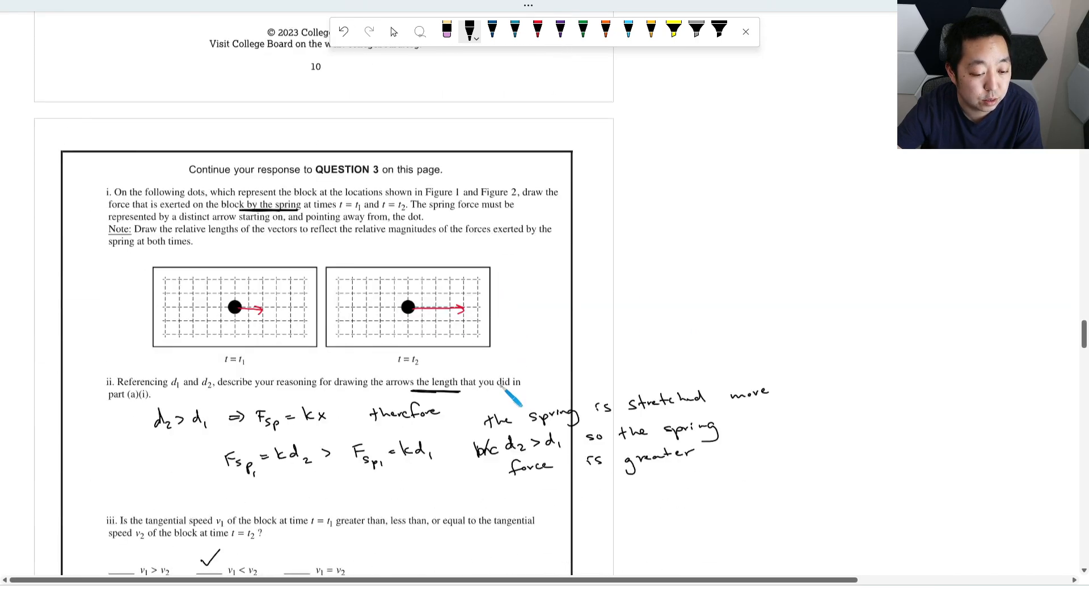
scroll("down", 3)
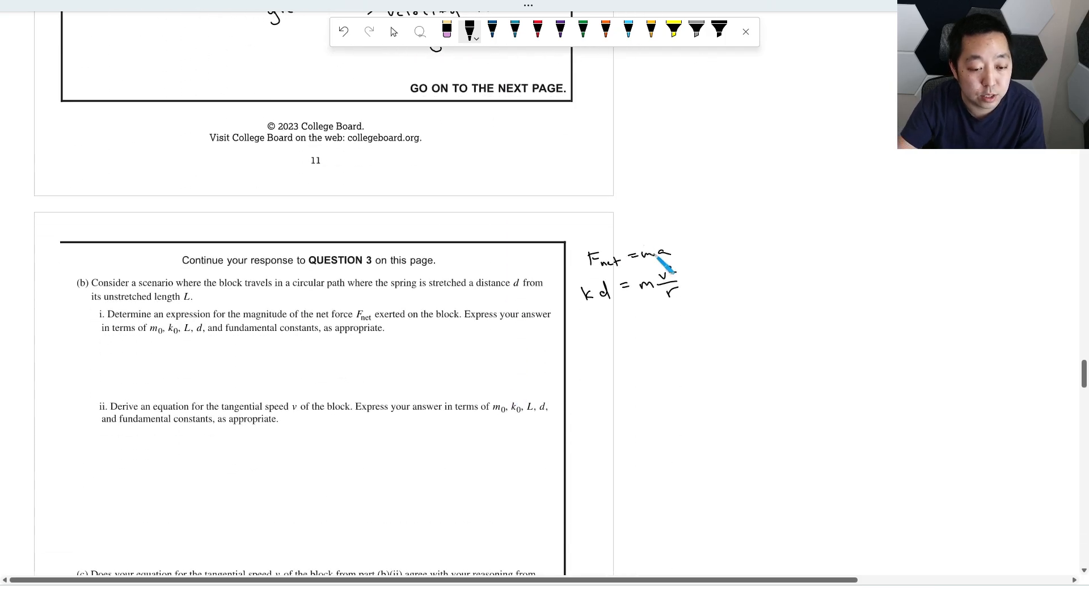
left_click_drag(680, 285, 749, 277)
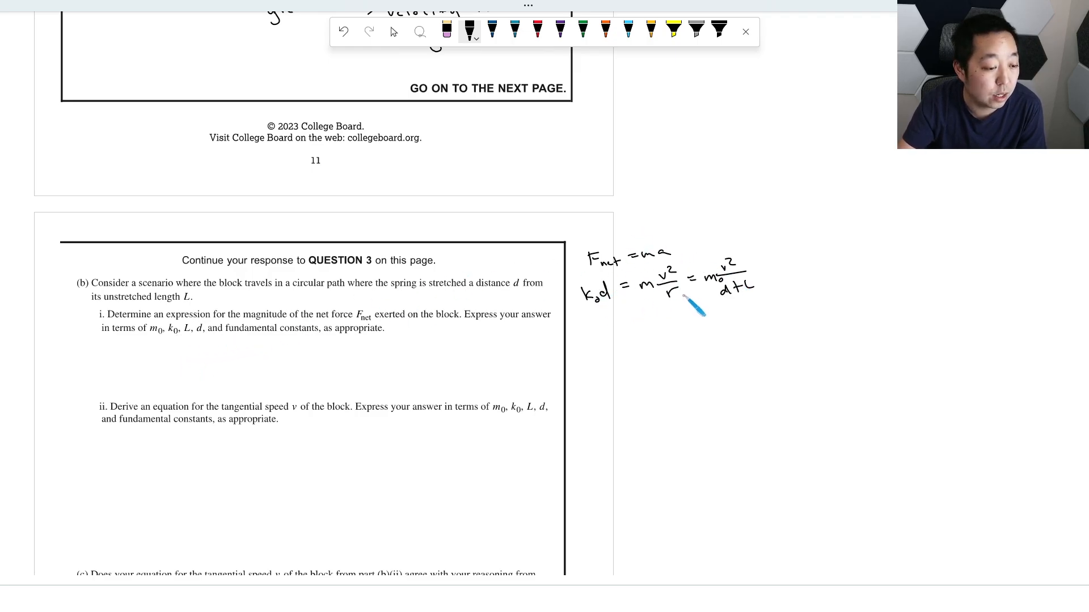
mouse_move(339, 352)
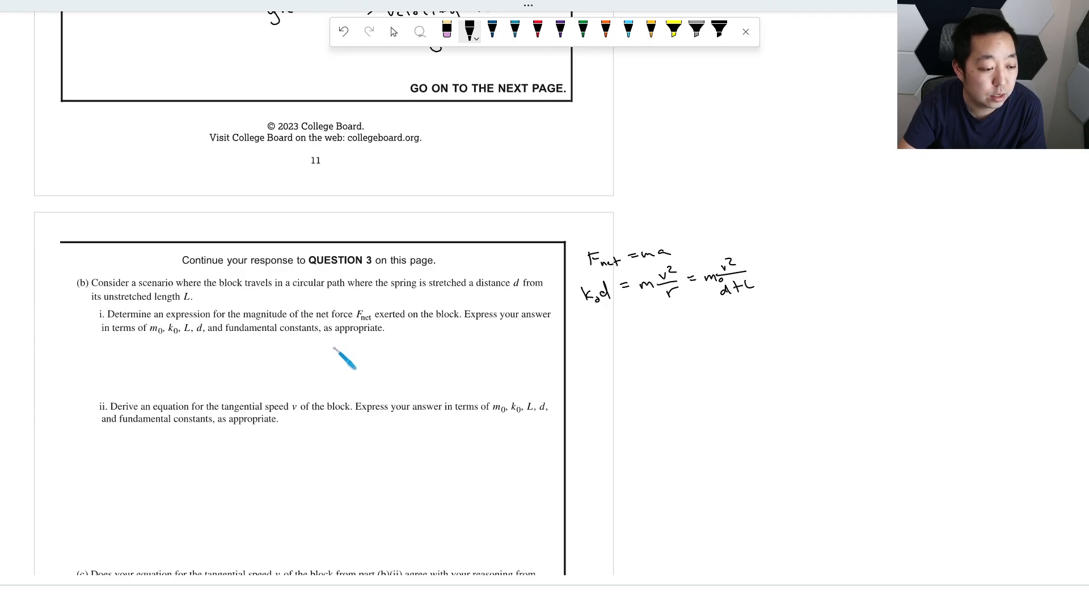
mouse_move(595, 290)
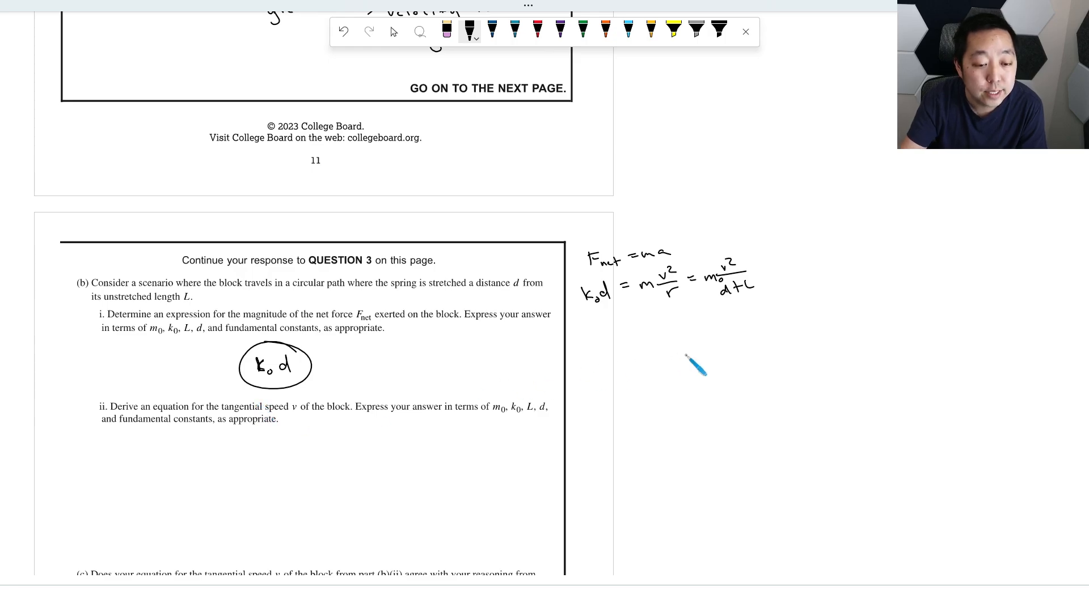
mouse_move(356, 376)
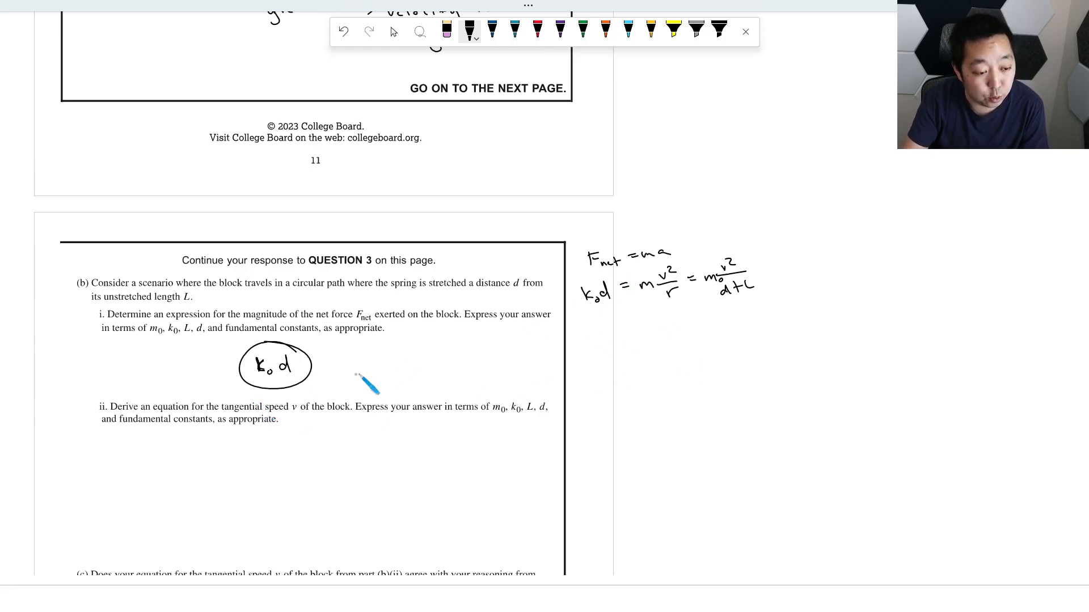
mouse_move(195, 451)
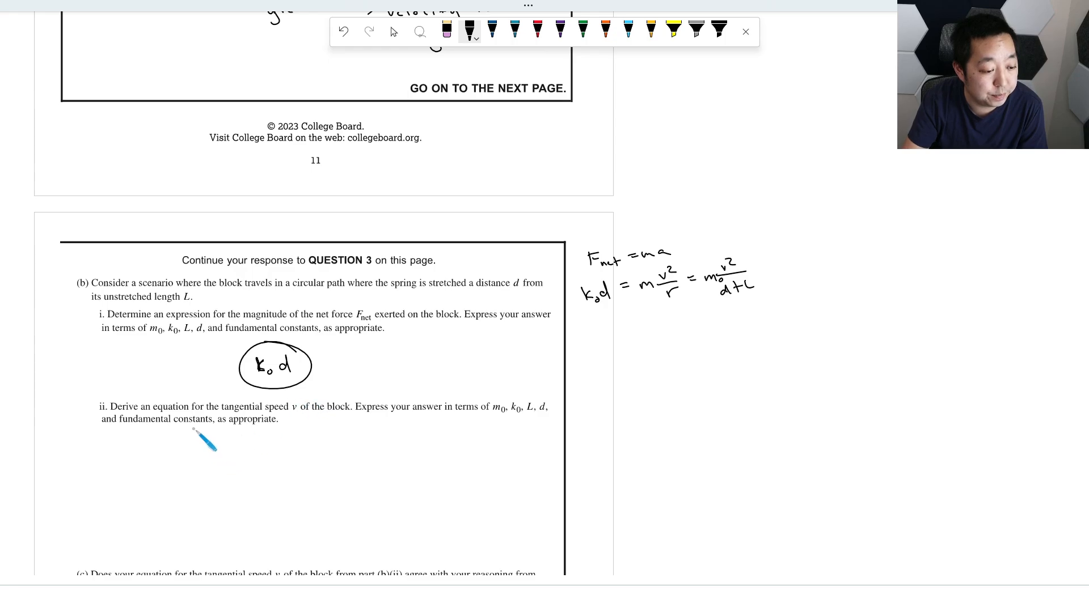
mouse_move(697, 324)
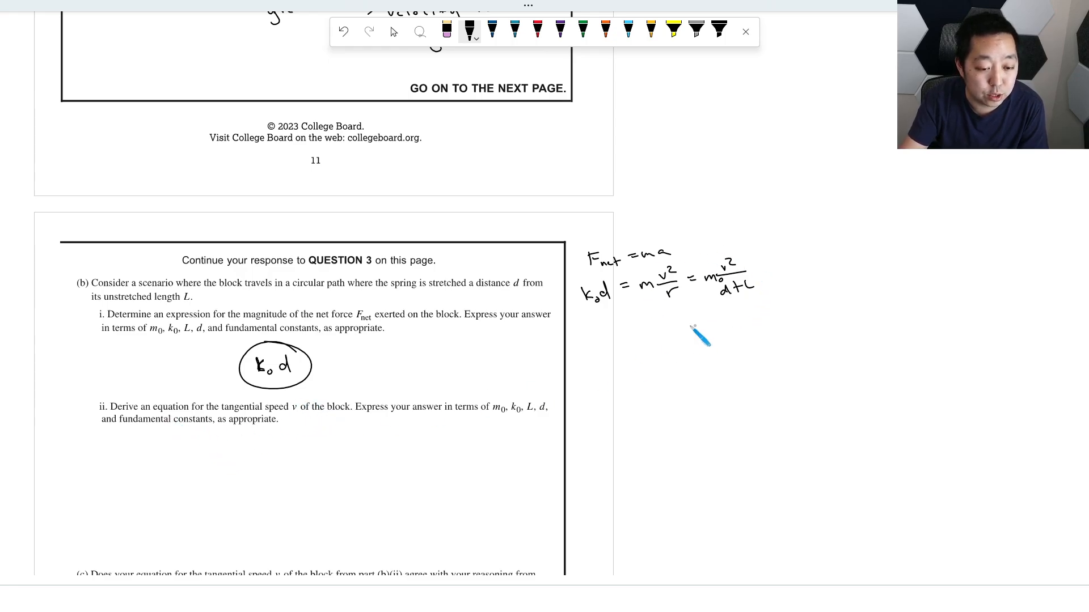
mouse_move(443, 395)
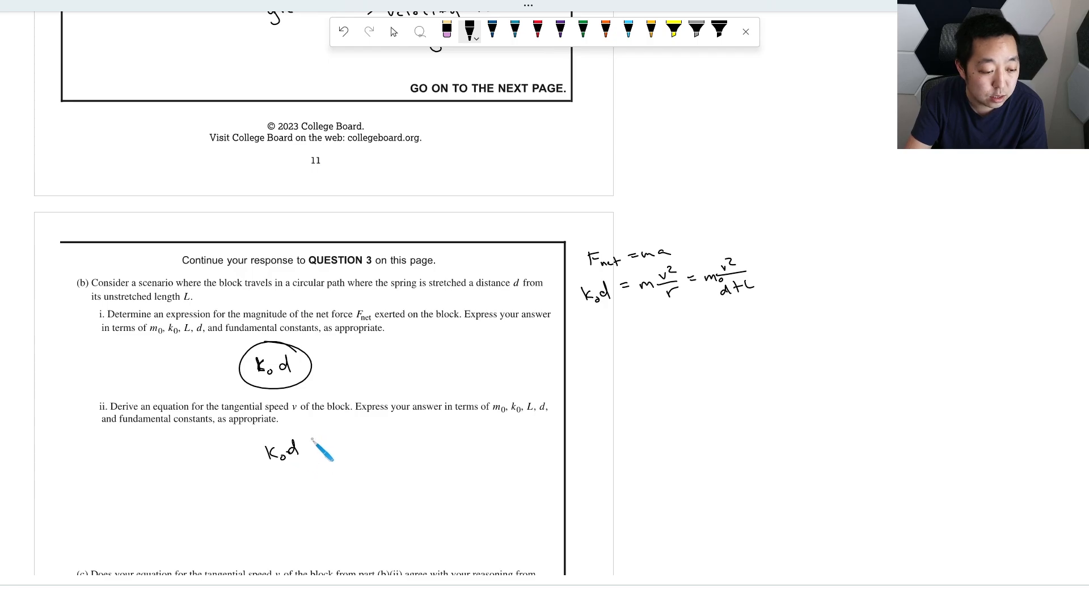
Begin writing the speed expression with k0d under part (b)(ii).
left_click_drag(305, 451, 357, 448)
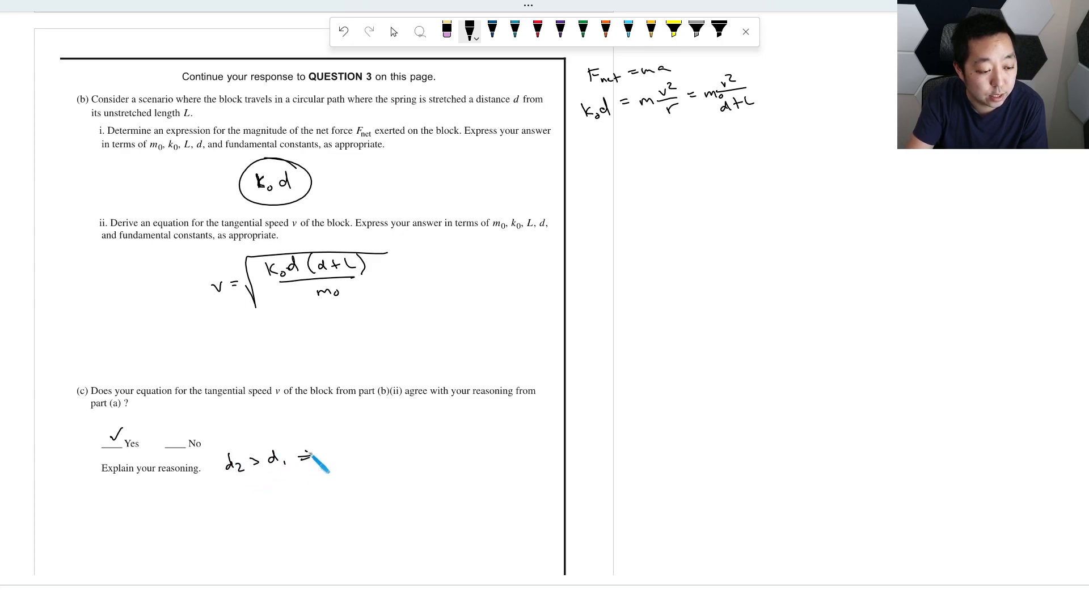
Write v2 > v1 after d2 > d1 in the part (c) reasoning.
left_click_drag(302, 461, 409, 472)
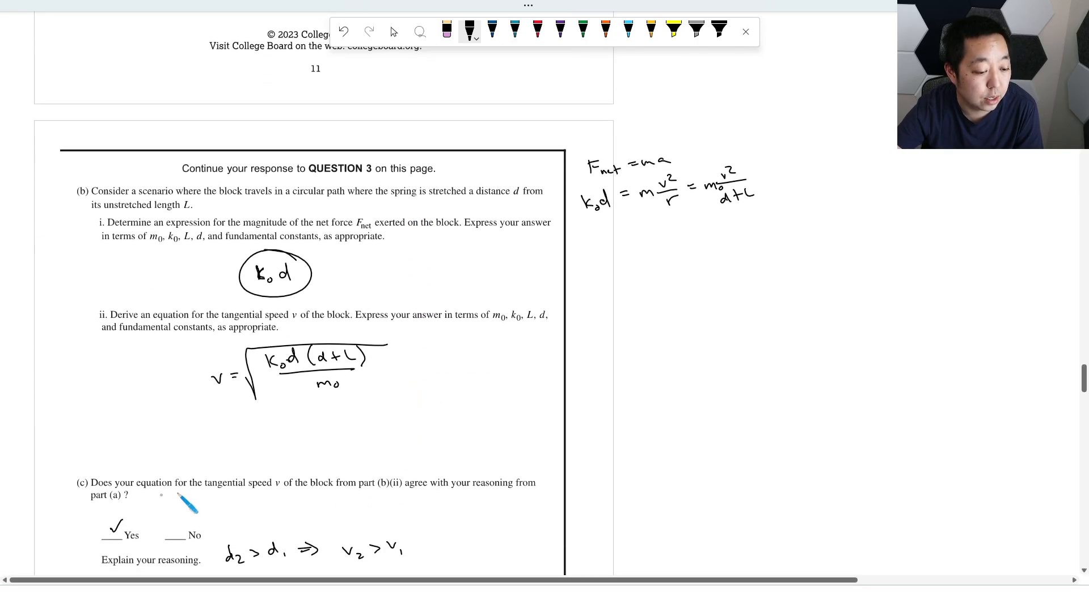
scroll("up", 3)
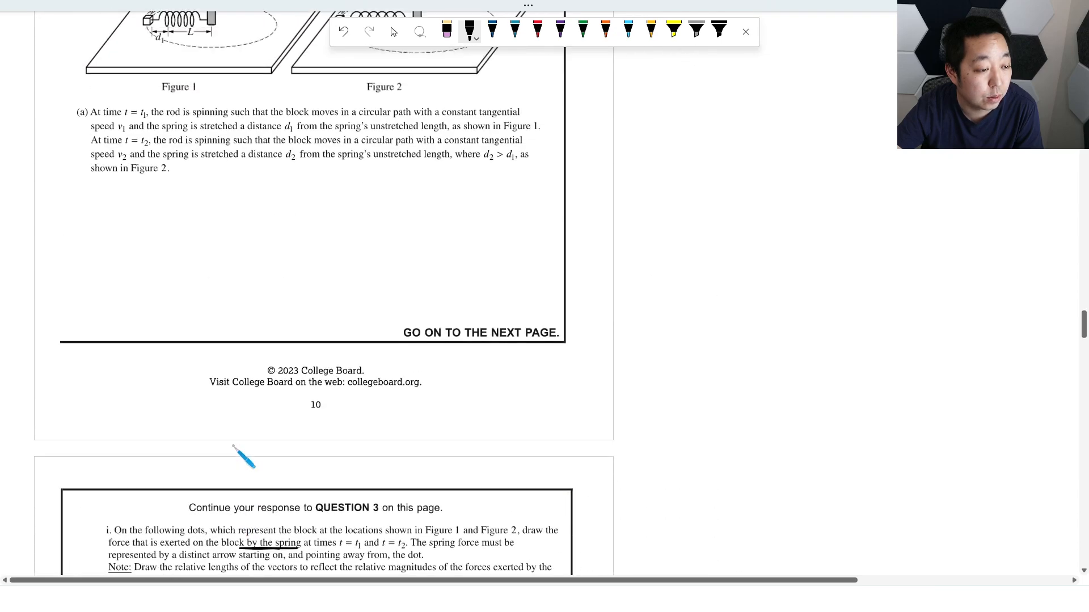
scroll("down", 3)
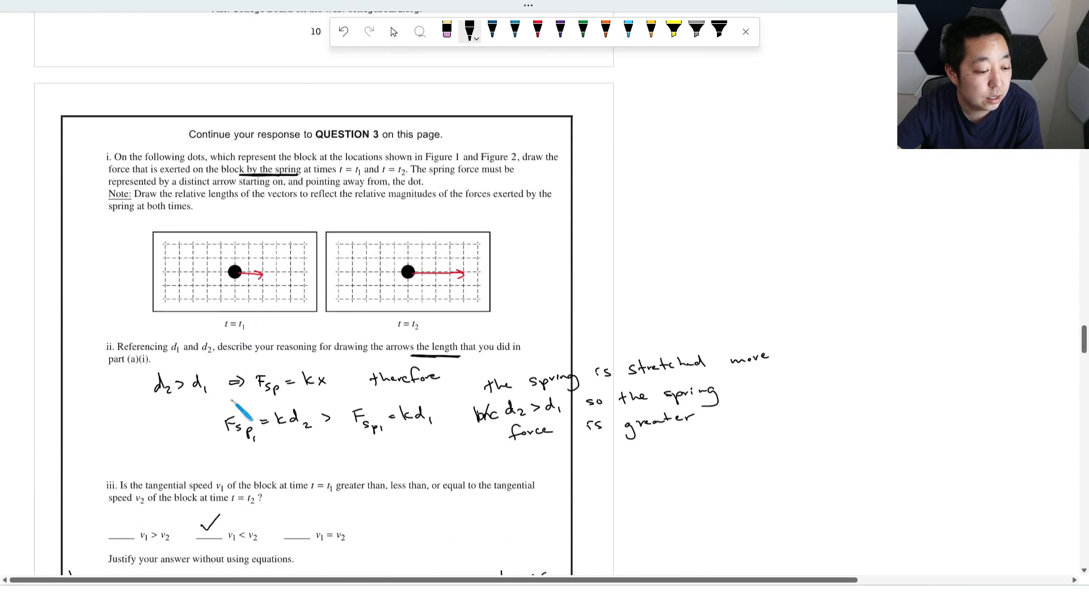
scroll("down", 3)
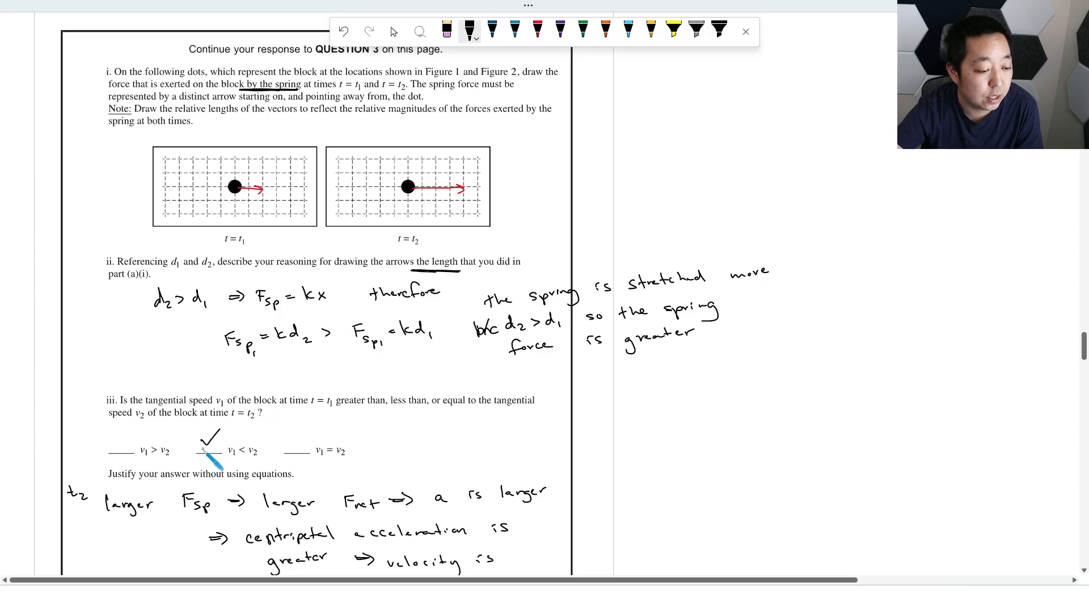
scroll("down", 3)
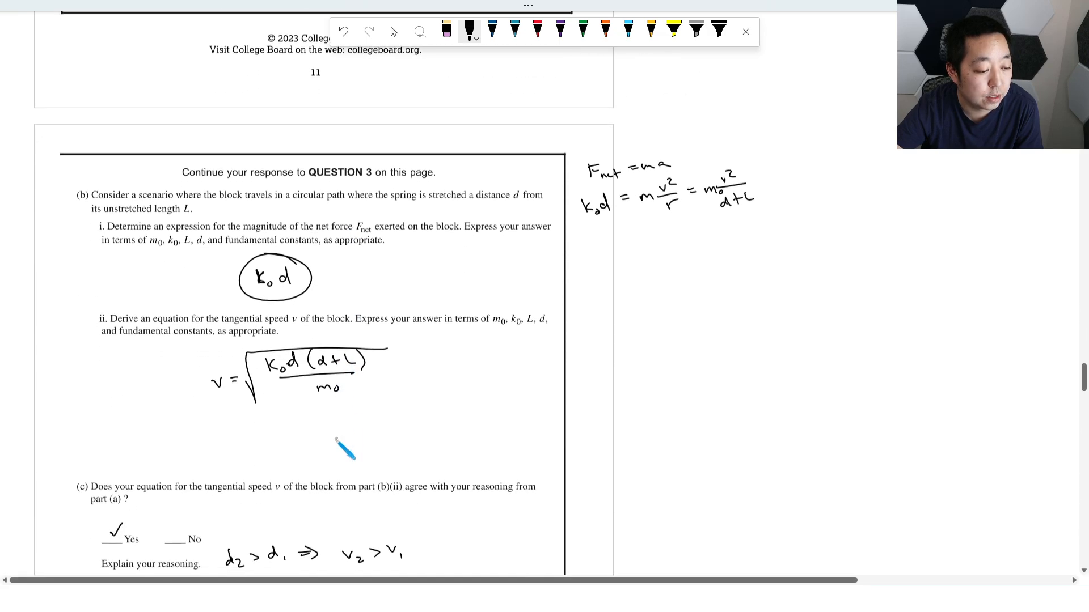
scroll("down", 3)
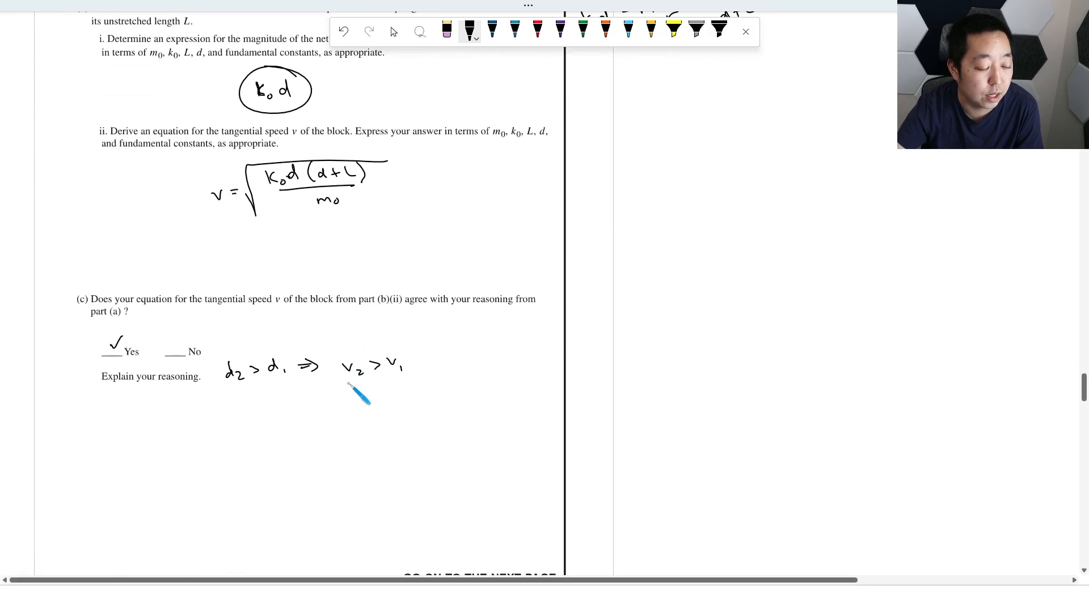
mouse_move(296, 354)
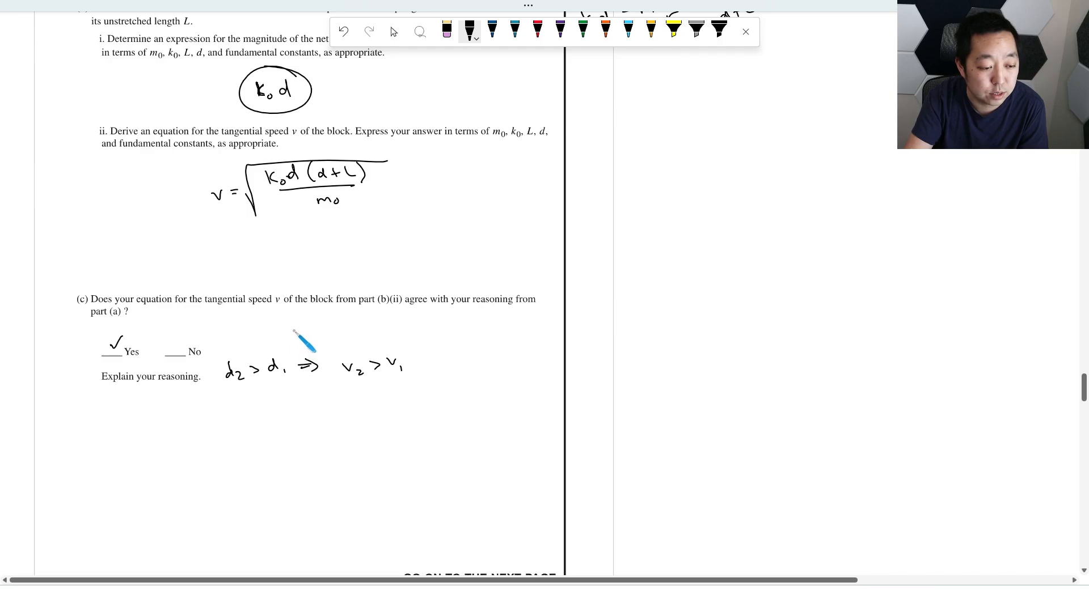
Add 'b/c d is in the numerator' to part (c) and scroll on to Question 4.
left_click_drag(291, 333, 389, 340)
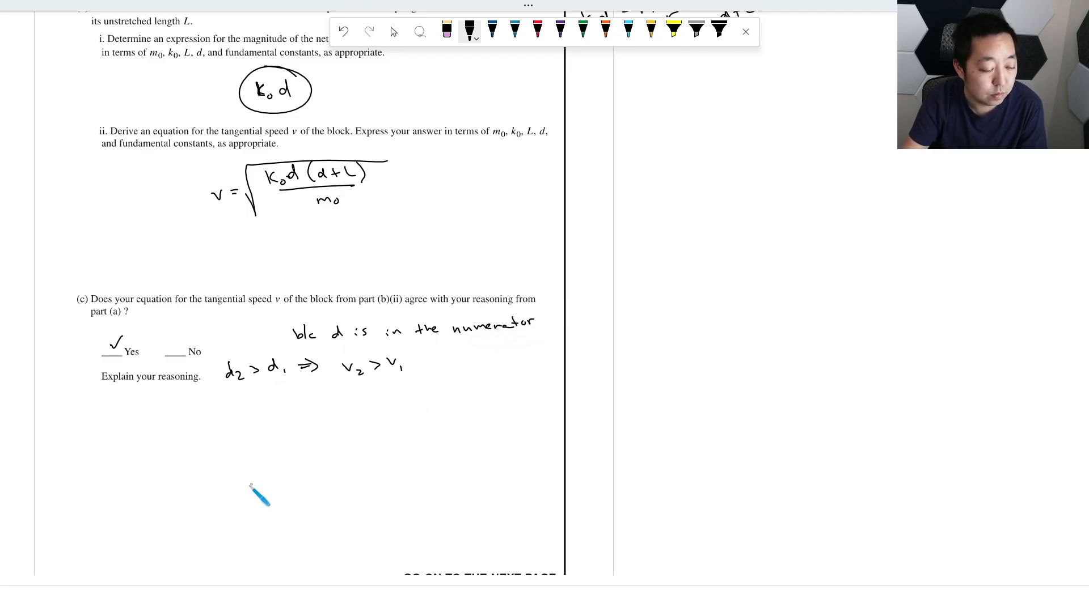
scroll("down", 3)
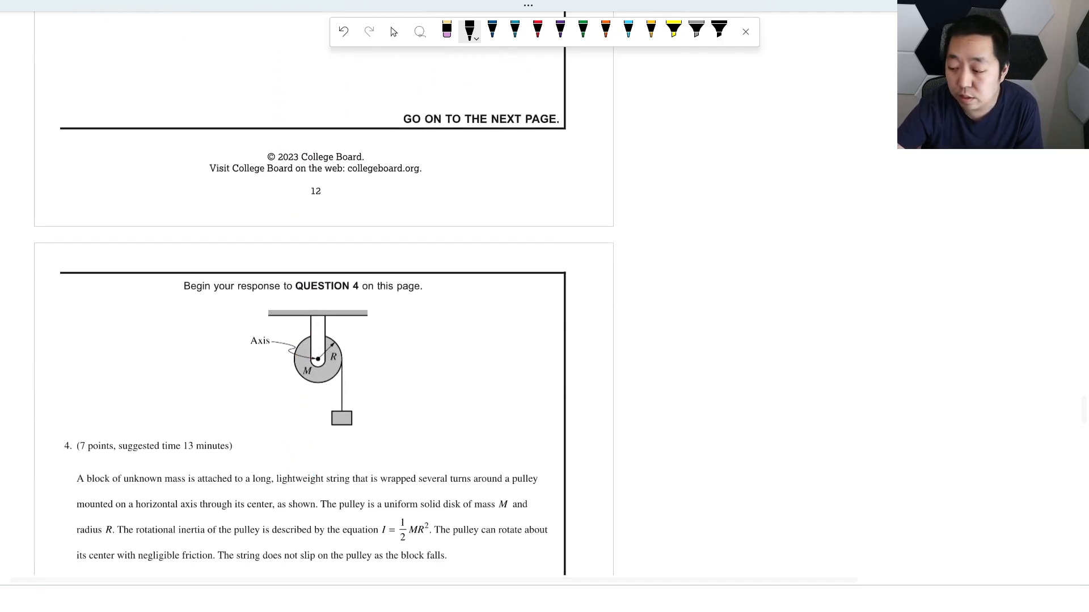